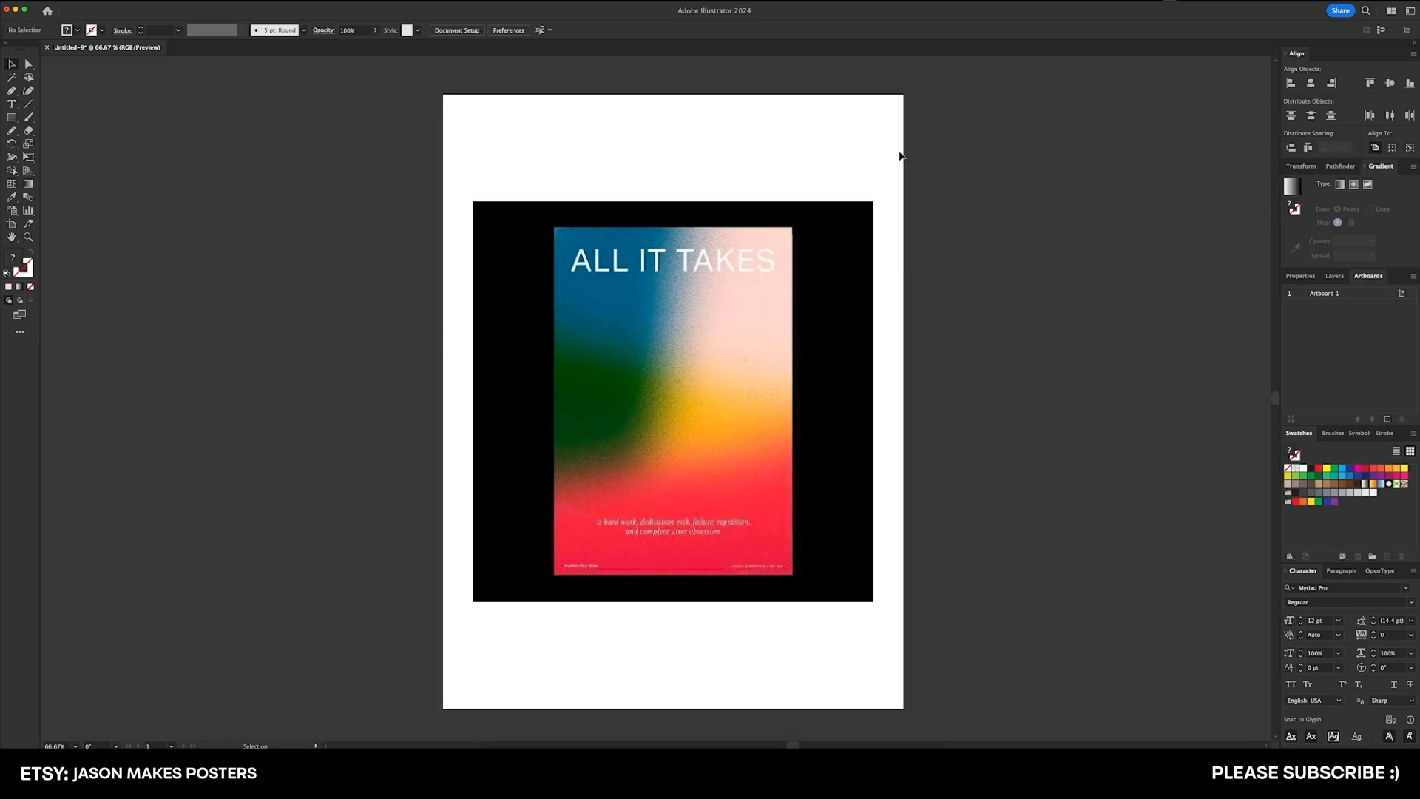
{"action": "mouse_move", "coordinate": [894, 180]}
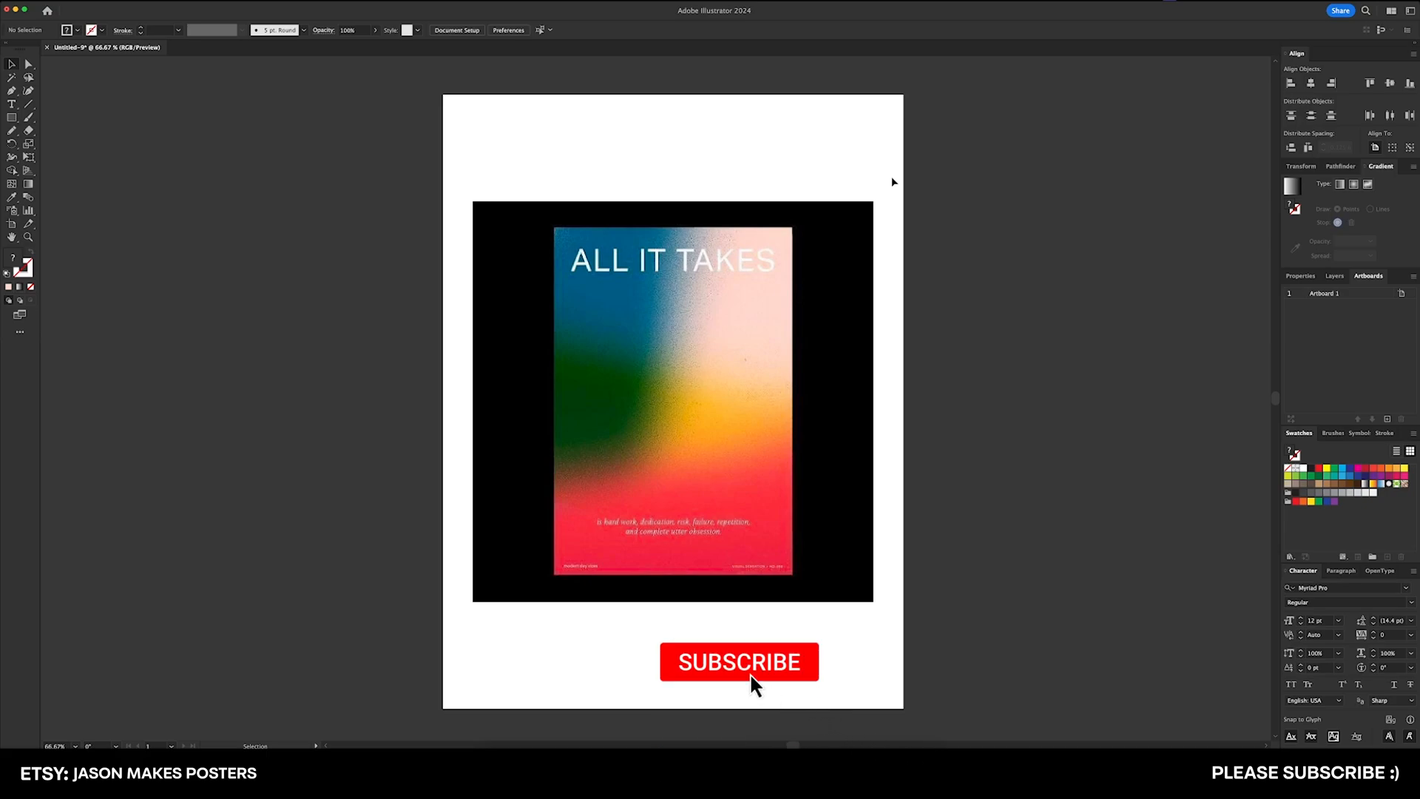
- Draw a red rectangle covering the entire artboard beside the reference poster
{"action": "left_click", "coordinate": [739, 662]}
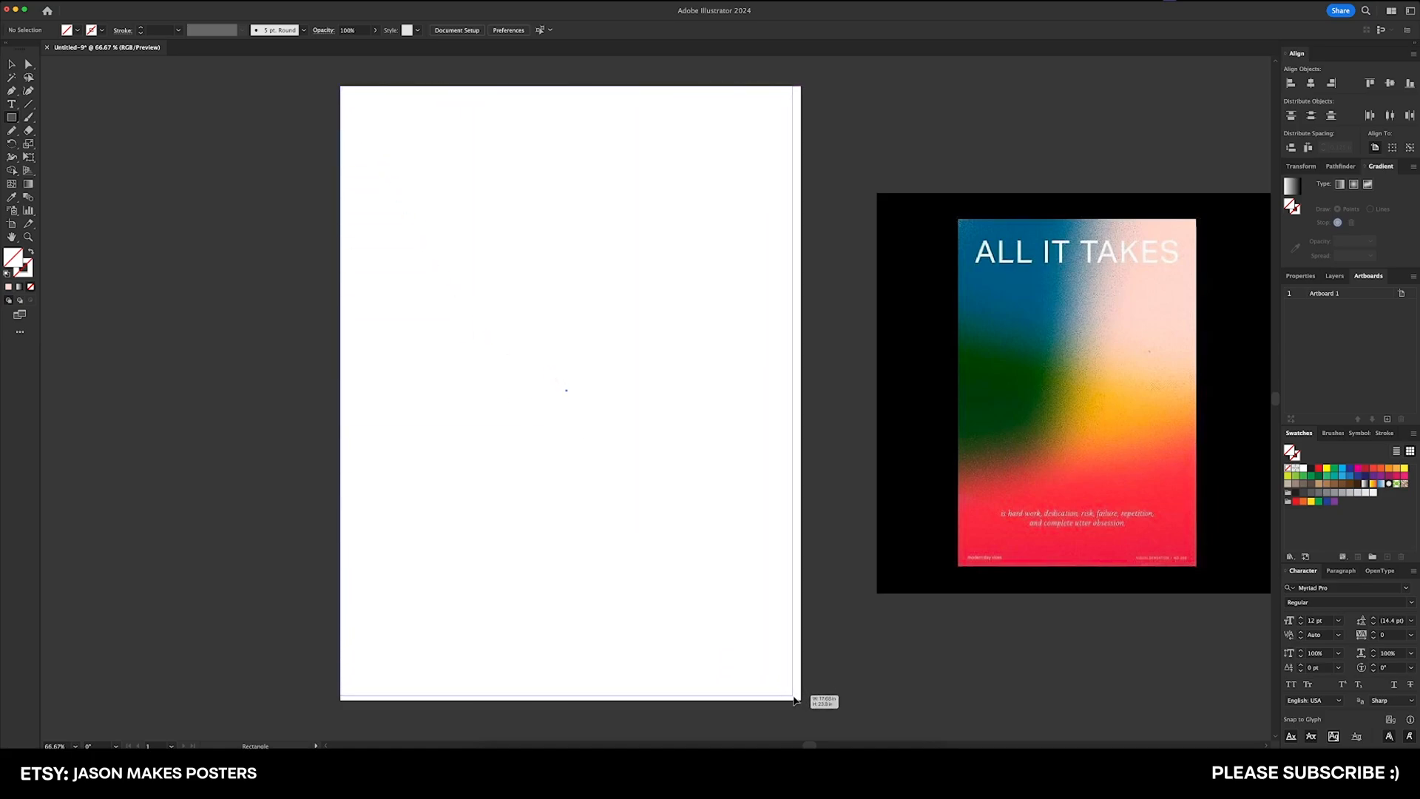
{"action": "left_click_drag", "start_coordinate": [345, 89], "coordinate": [796, 696]}
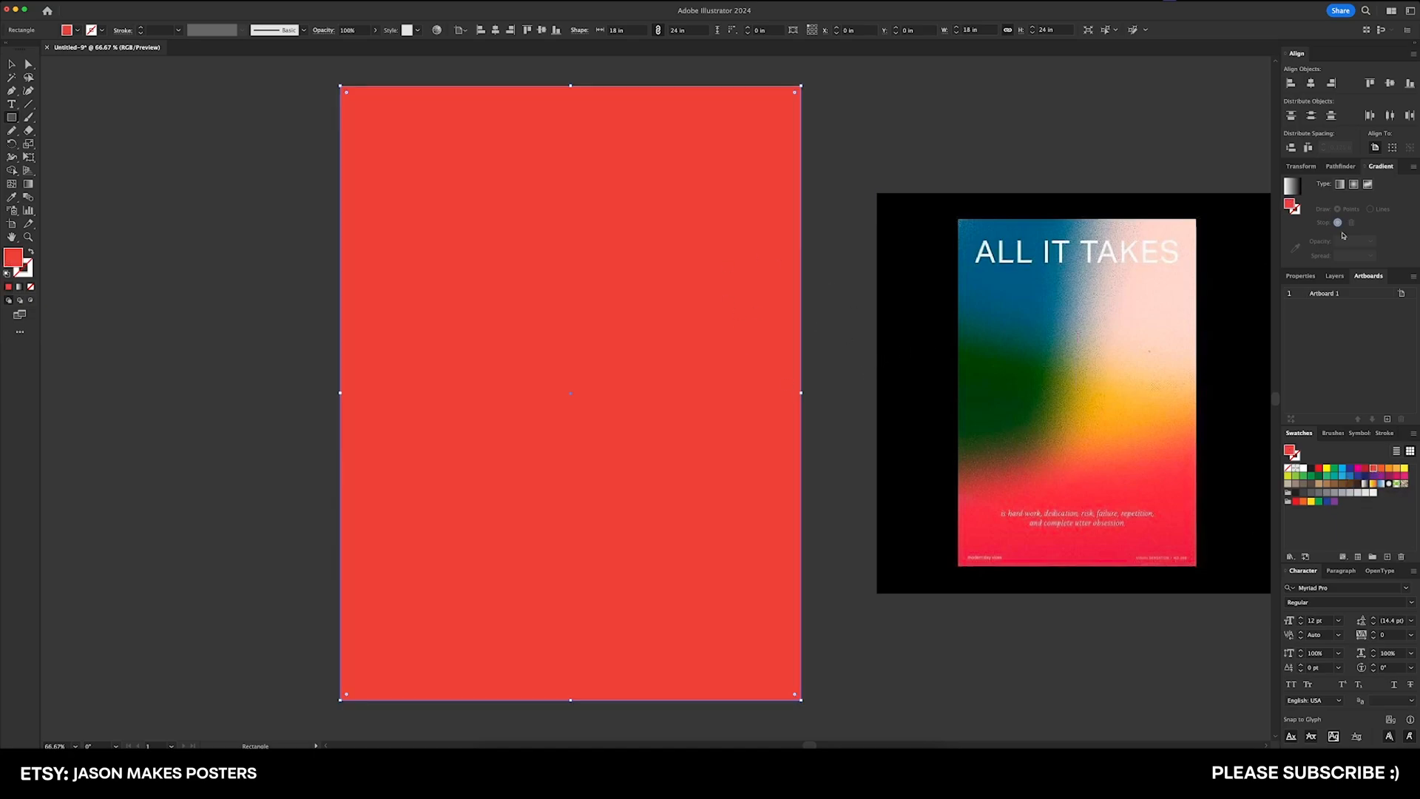
{"action": "mouse_move", "coordinate": [420, 259]}
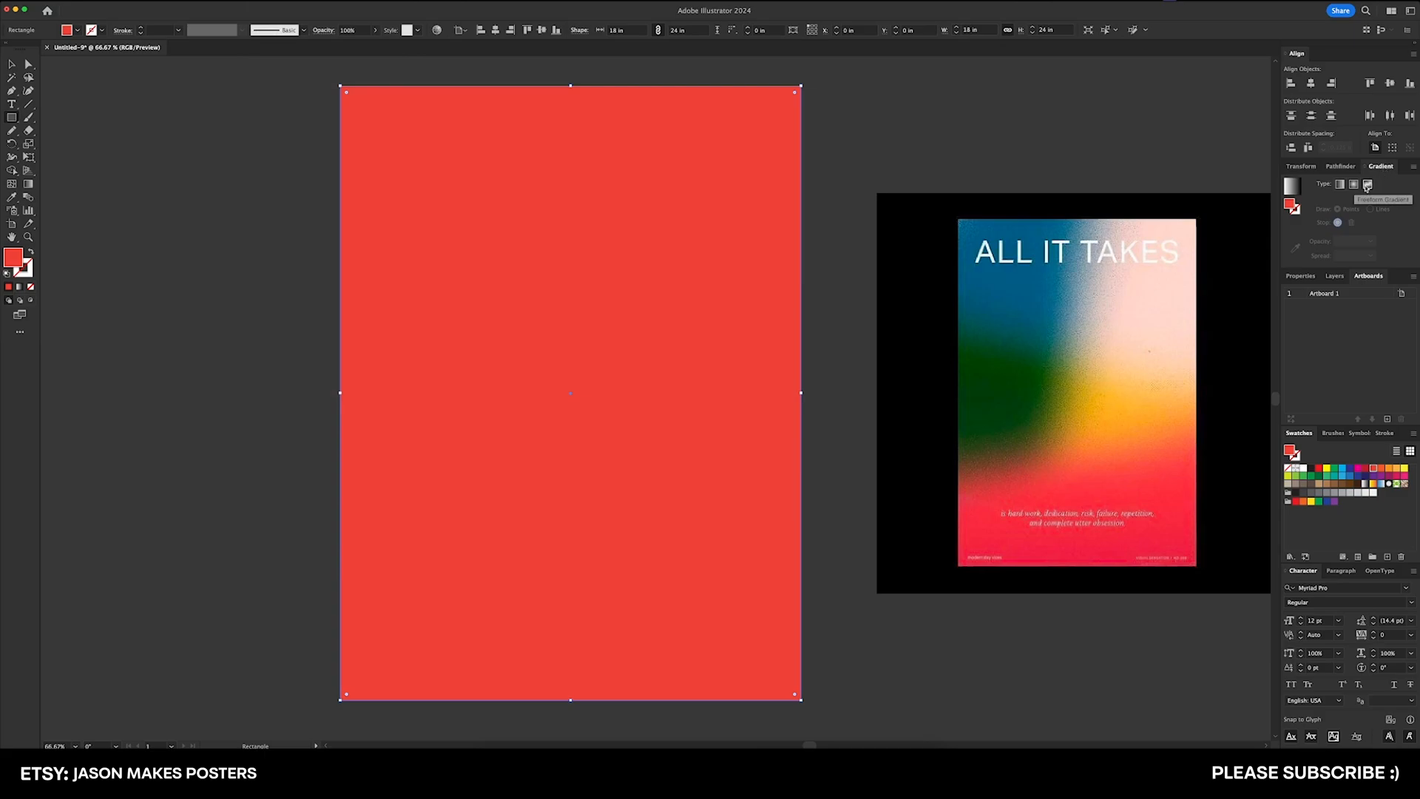
- Apply a Freeform Gradient and recolour/reposition stops to red, yellow and green sampled from the reference
{"action": "left_click", "coordinate": [1367, 183]}
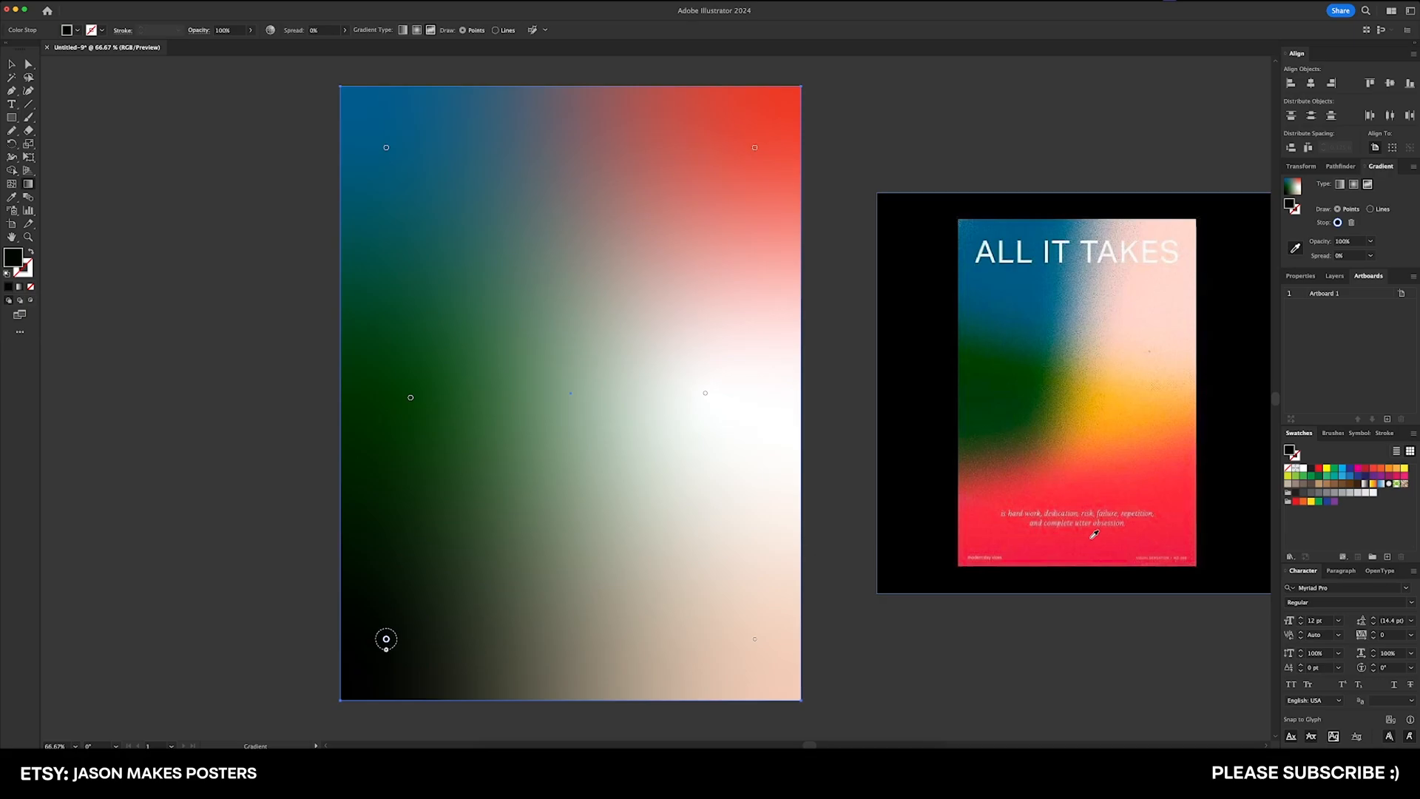
{"action": "left_click_drag", "start_coordinate": [385, 639], "coordinate": [439, 640]}
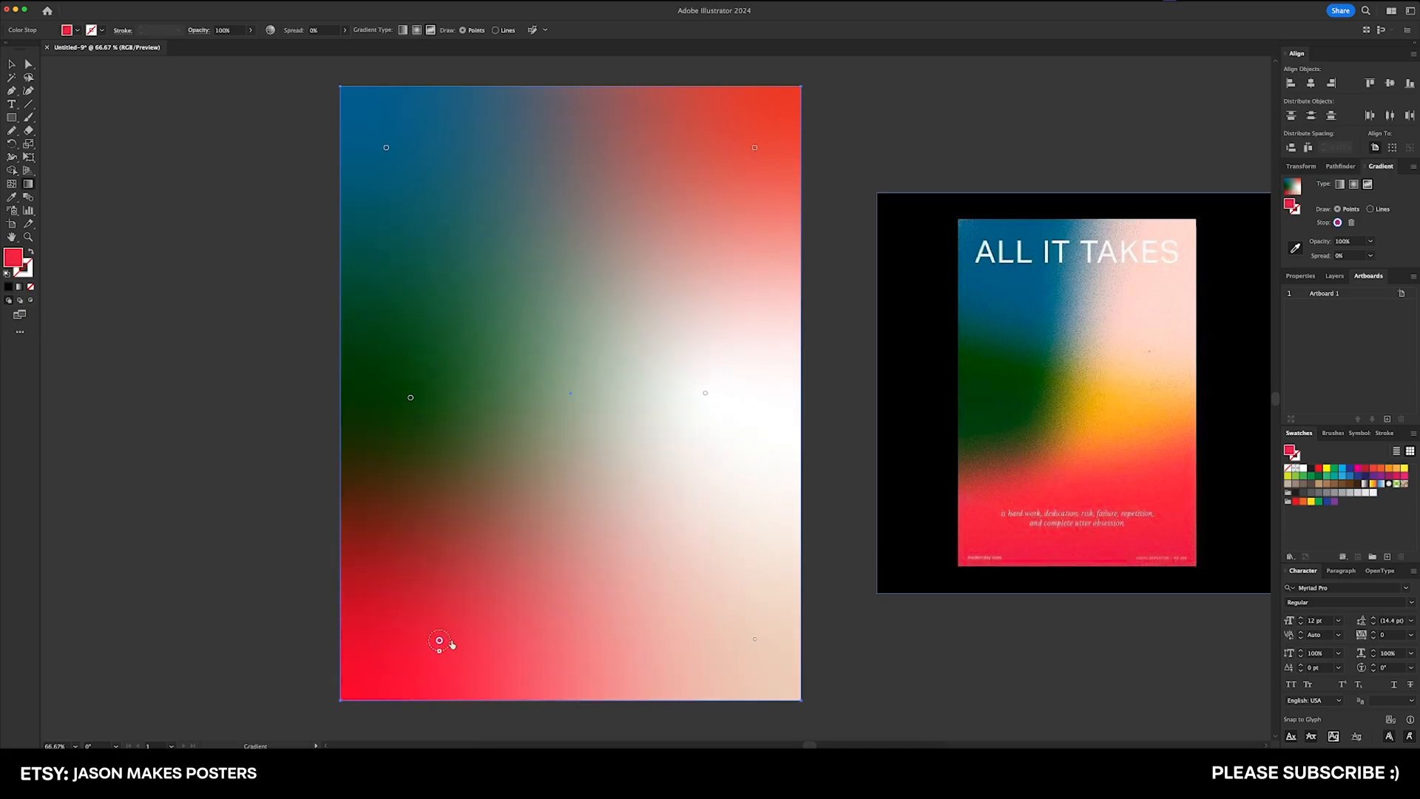
{"action": "left_click_drag", "start_coordinate": [440, 641], "coordinate": [572, 632]}
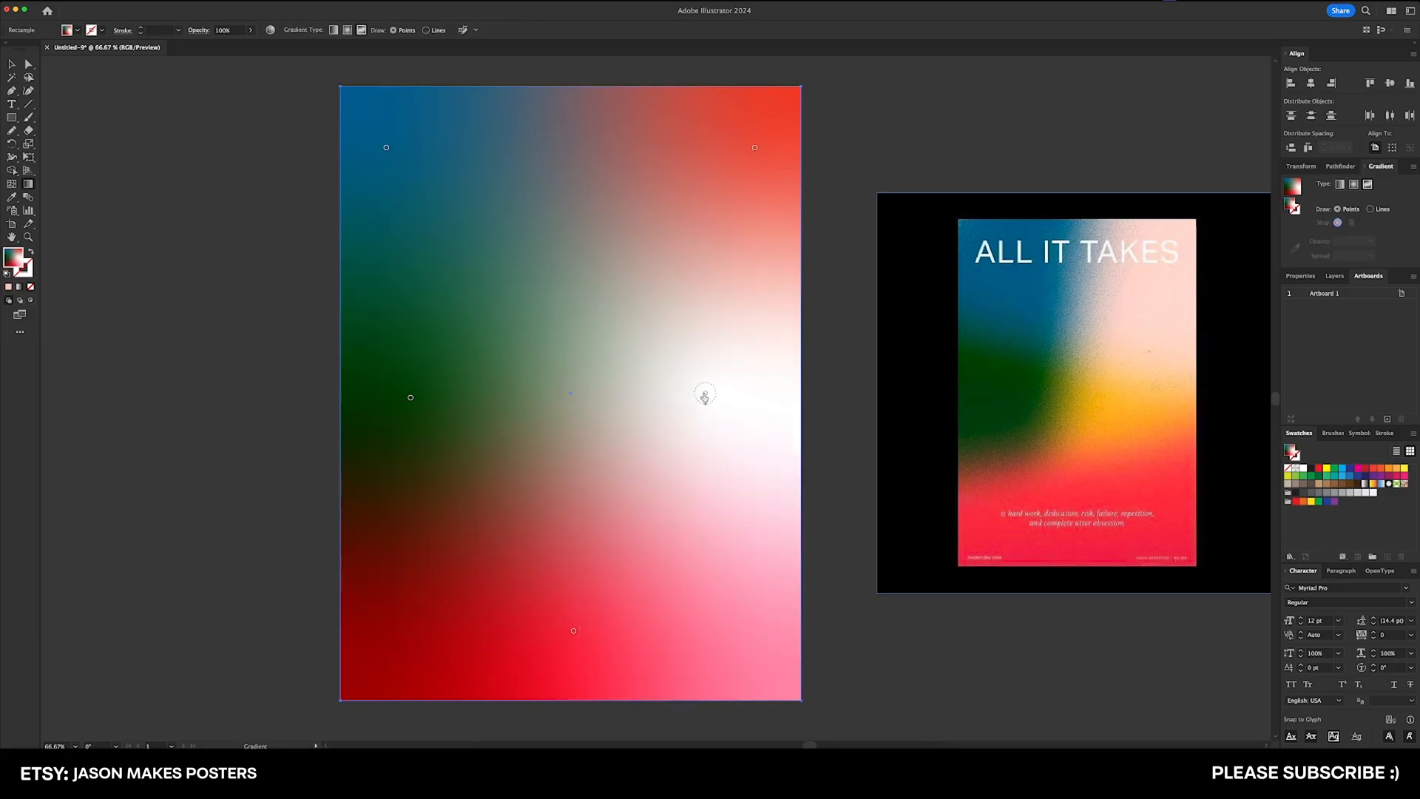
{"action": "left_click", "coordinate": [704, 392]}
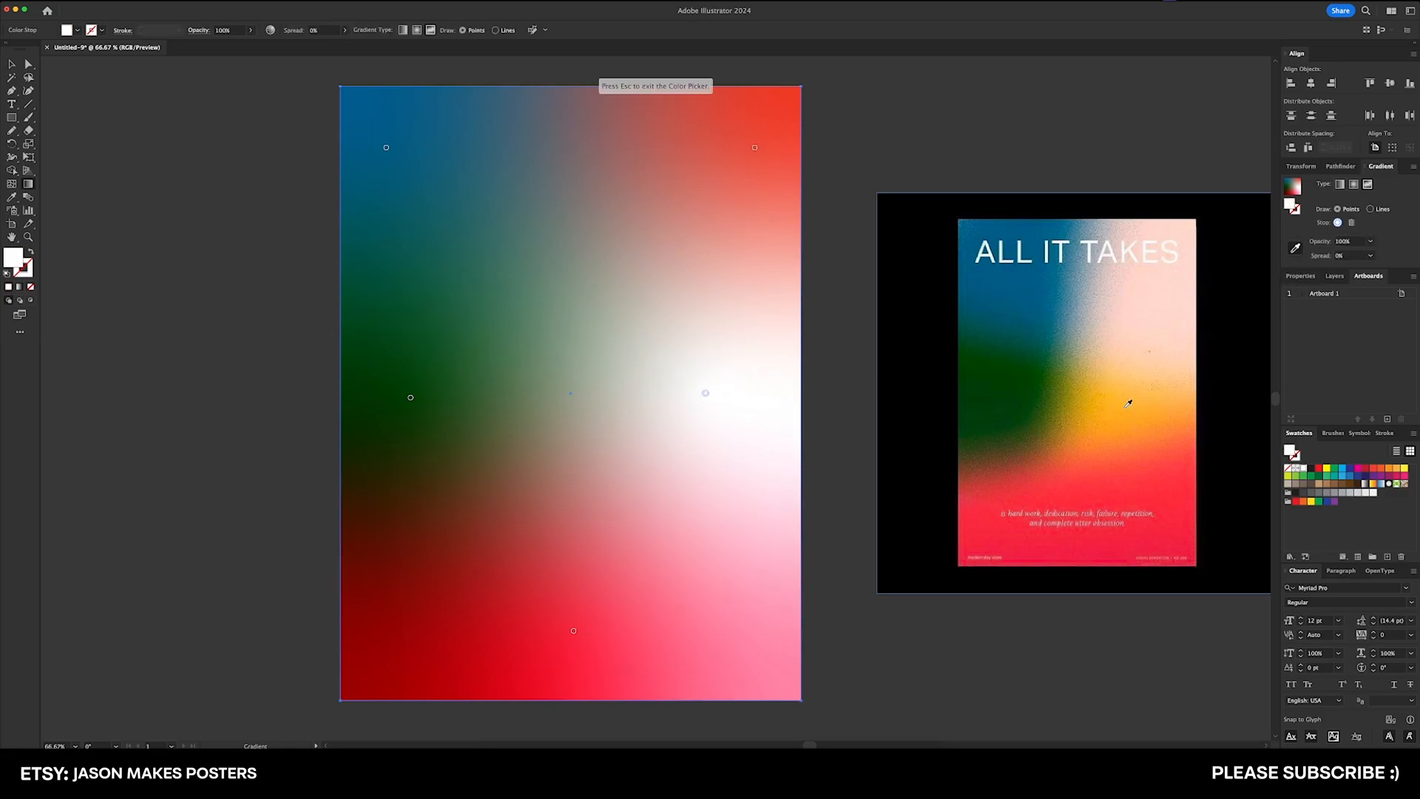
{"action": "left_click", "coordinate": [755, 148]}
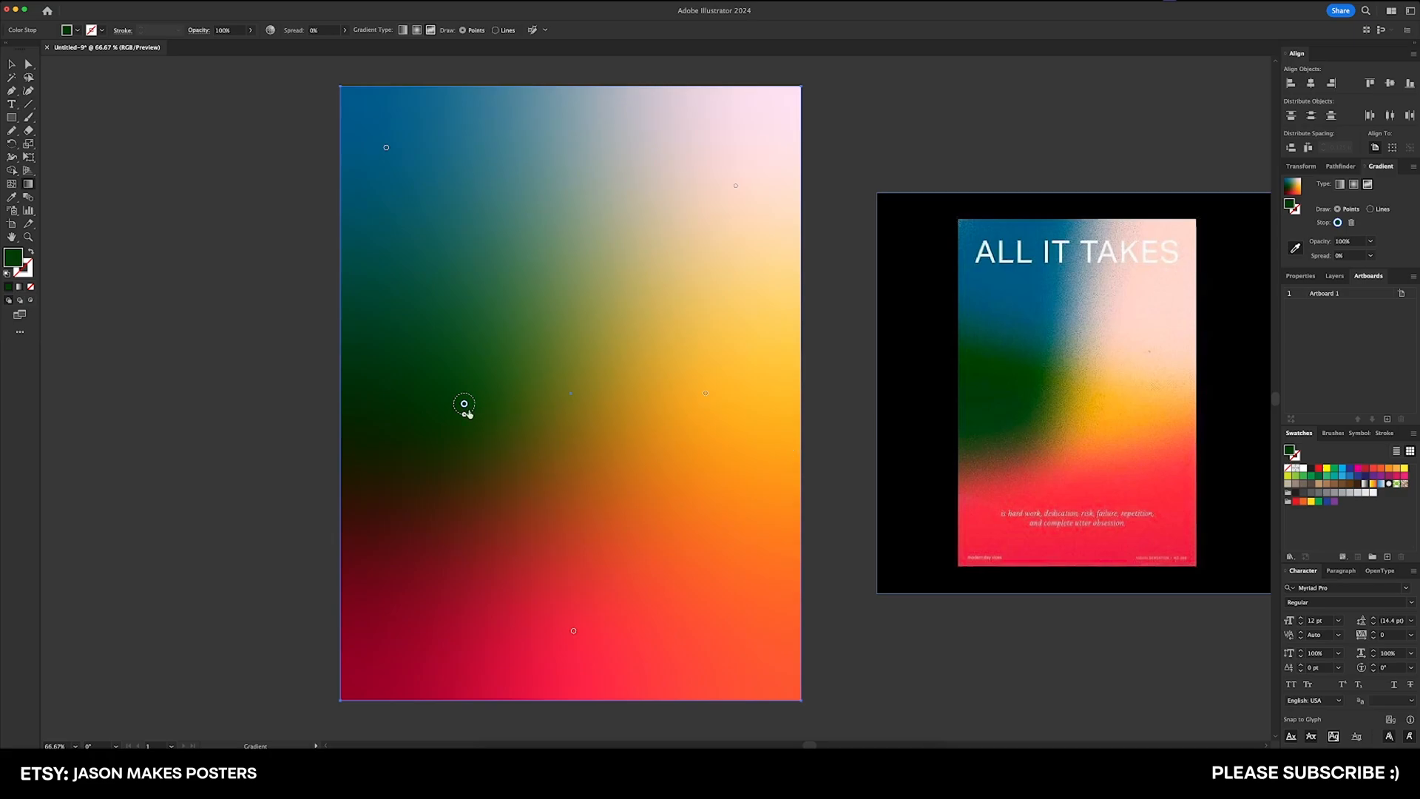
{"action": "left_click_drag", "start_coordinate": [463, 403], "coordinate": [439, 384]}
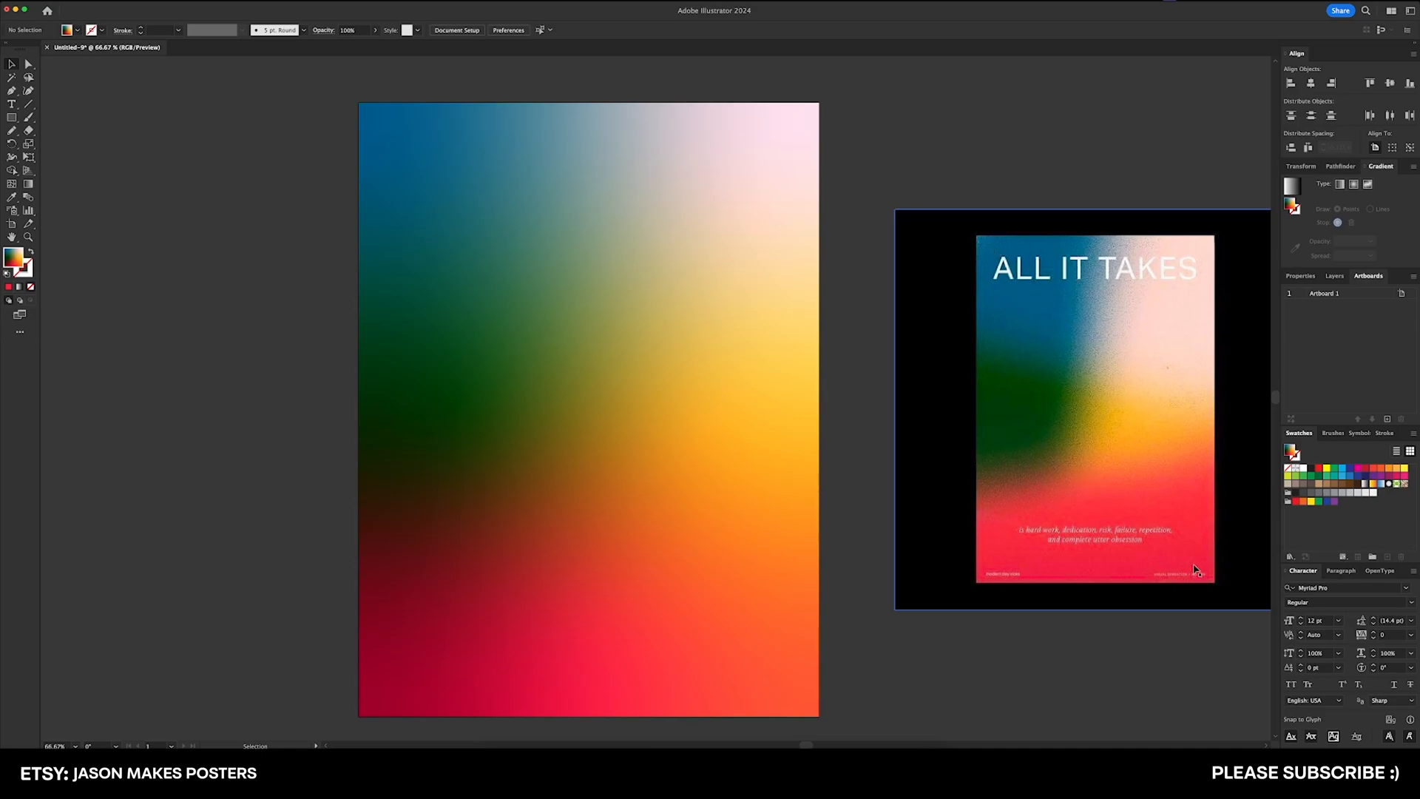
{"action": "mouse_move", "coordinate": [870, 401]}
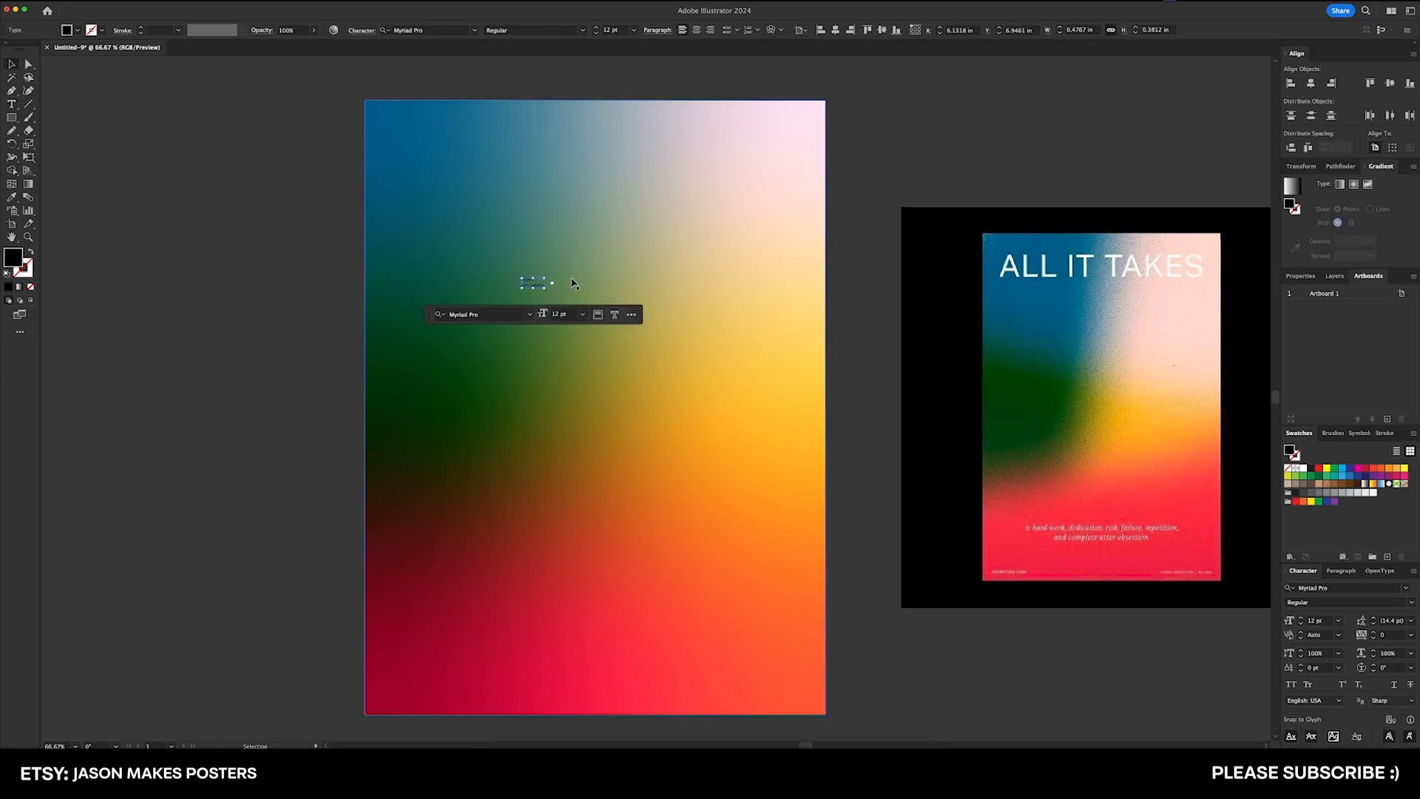
- Type HAPPY HALLOWEEN in black over the upper part of the gradient
{"action": "type", "text": "HAPPY HALLOWEEN"}
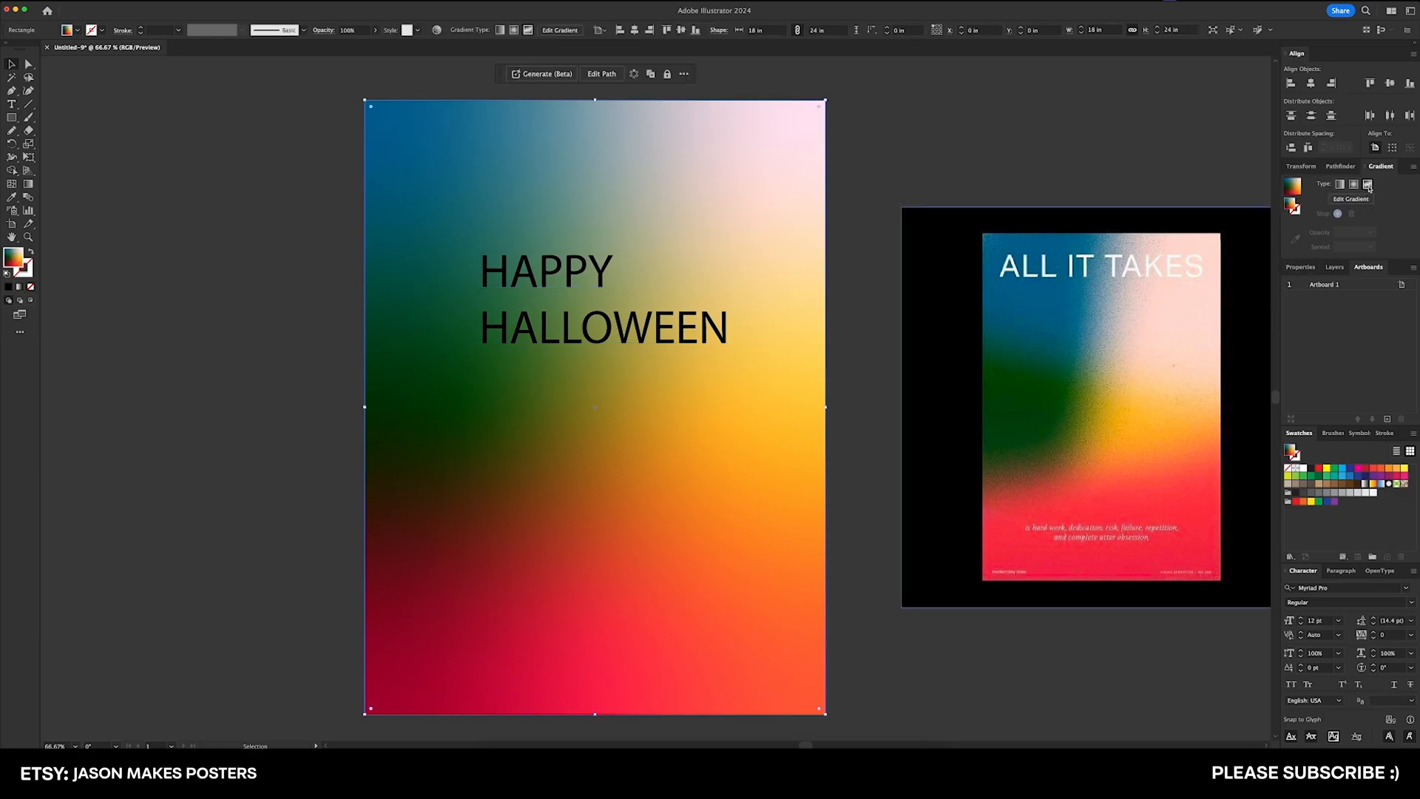
{"action": "mouse_move", "coordinate": [1263, 200]}
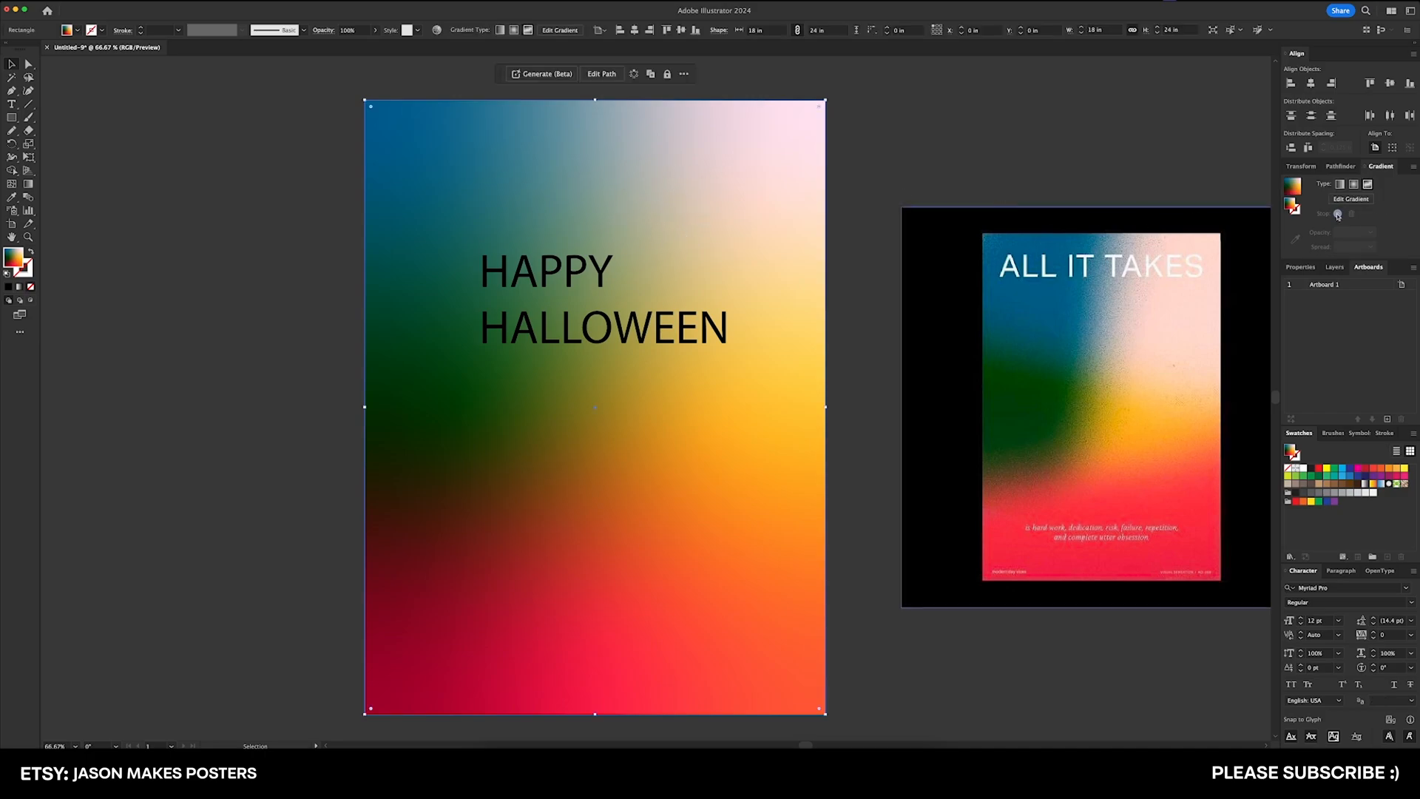
- Edit the gradient and make the left stop a more vivid green via its RGB sliders
{"action": "left_click", "coordinate": [13, 143]}
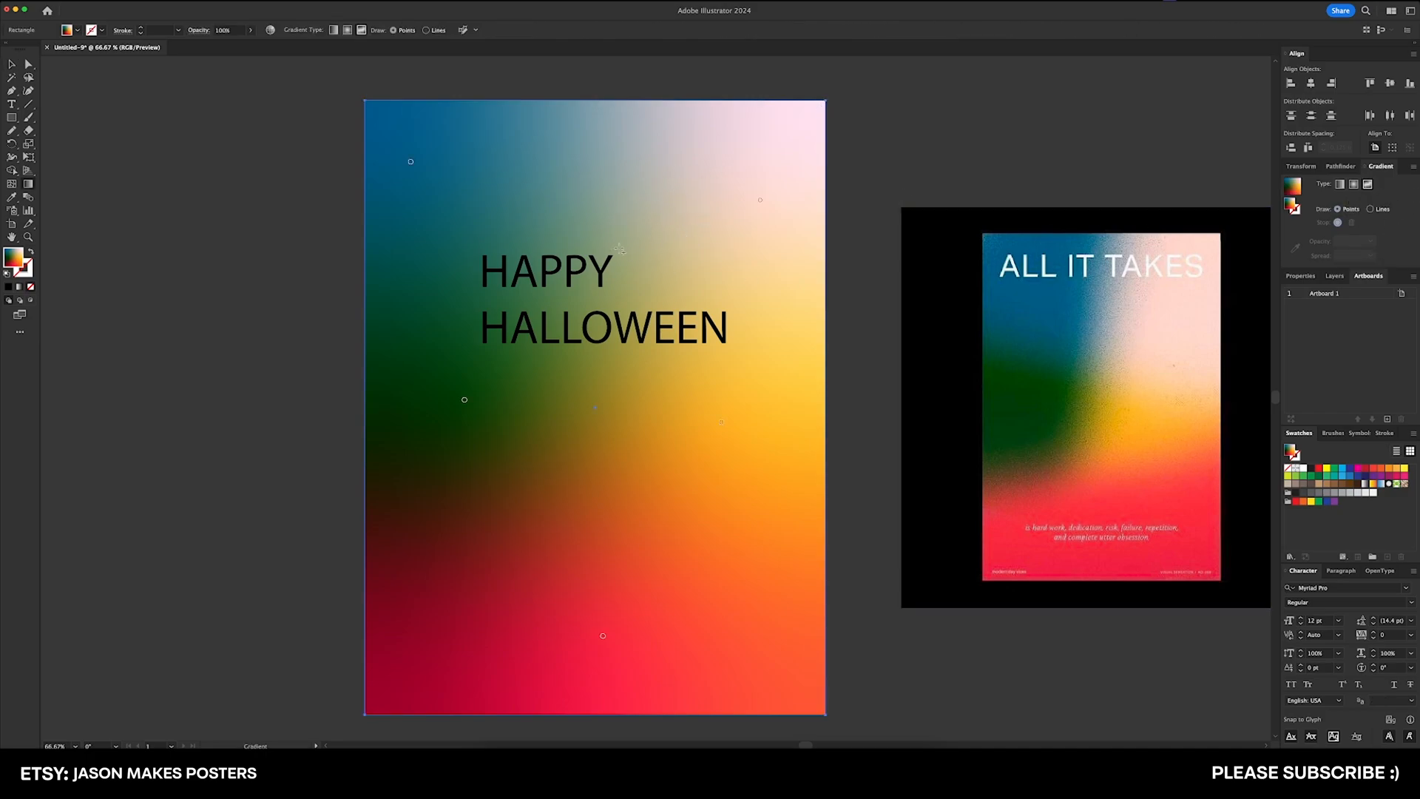
{"action": "double_click", "coordinate": [410, 162]}
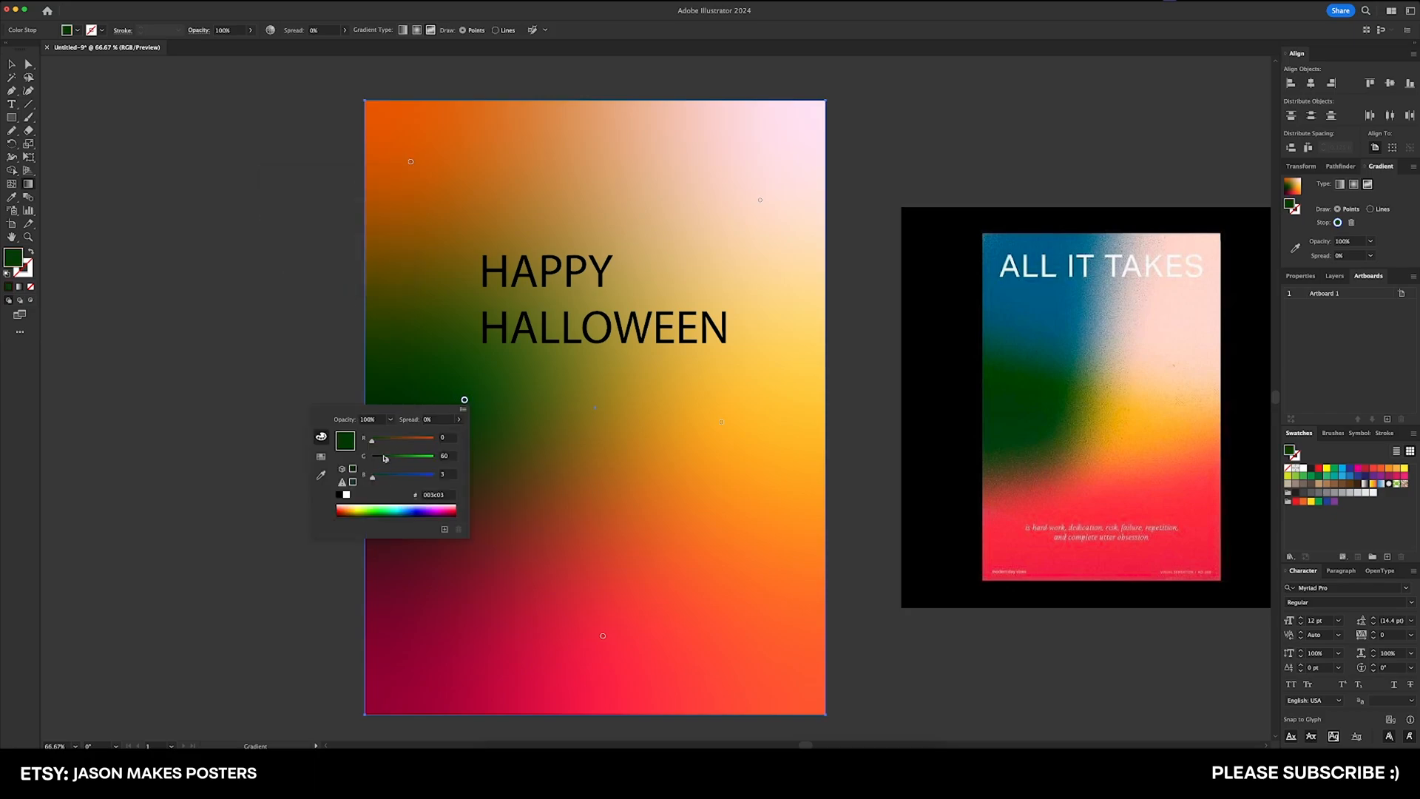
{"action": "left_click_drag", "start_coordinate": [385, 456], "coordinate": [404, 456]}
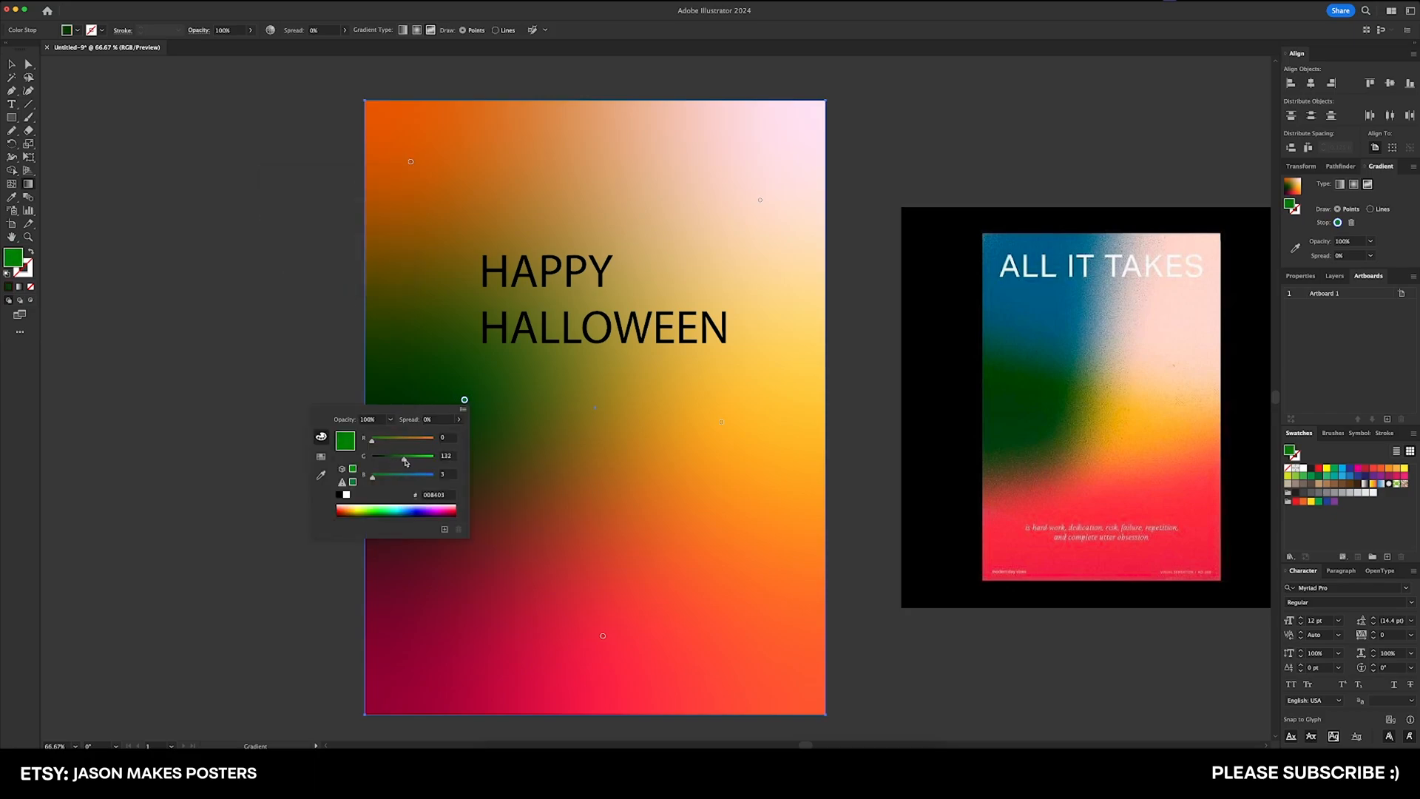
{"action": "left_click_drag", "start_coordinate": [402, 456], "coordinate": [409, 455]}
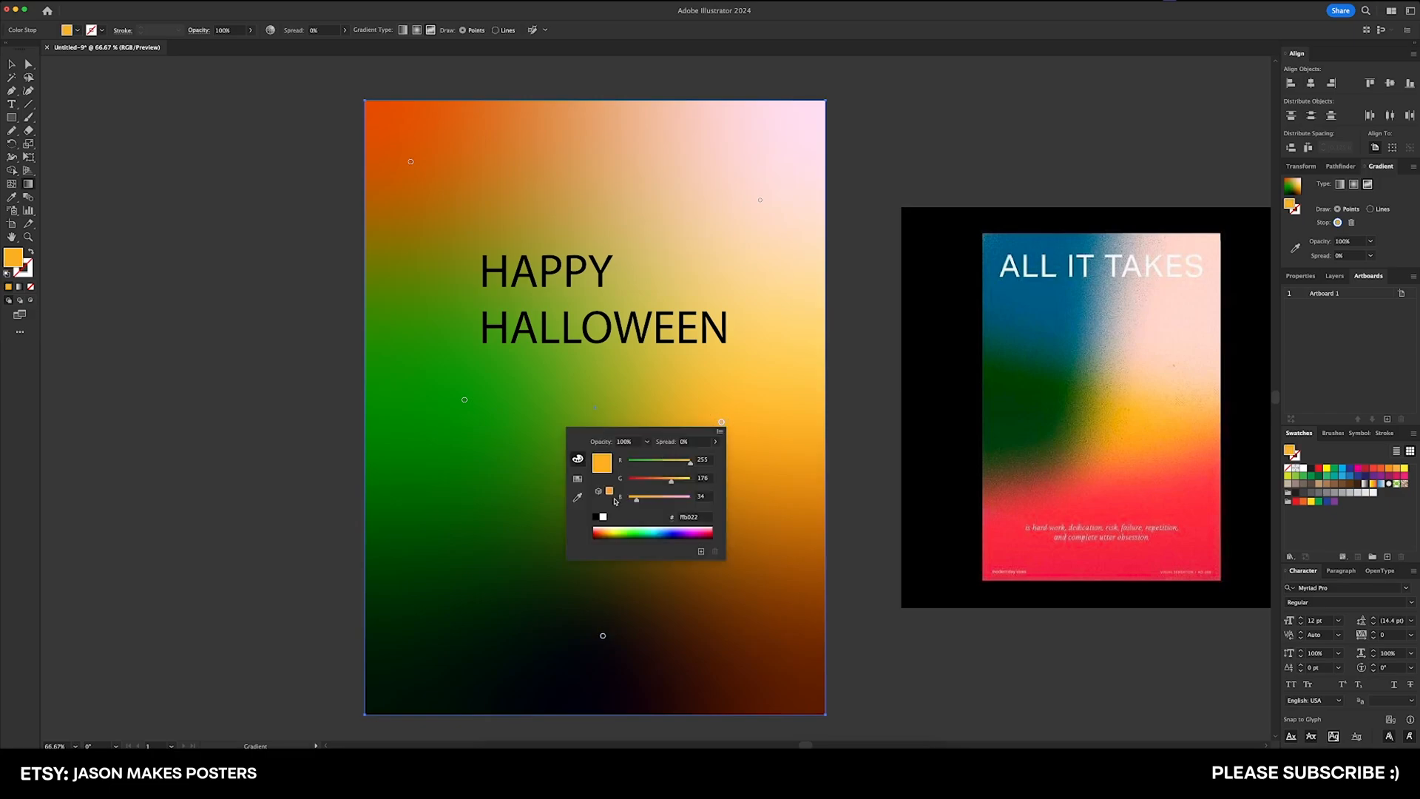
- Shift the right stop to orange-red and the top-right stop to violet purple, then close the colour settings
{"action": "left_click_drag", "start_coordinate": [670, 478], "coordinate": [641, 478]}
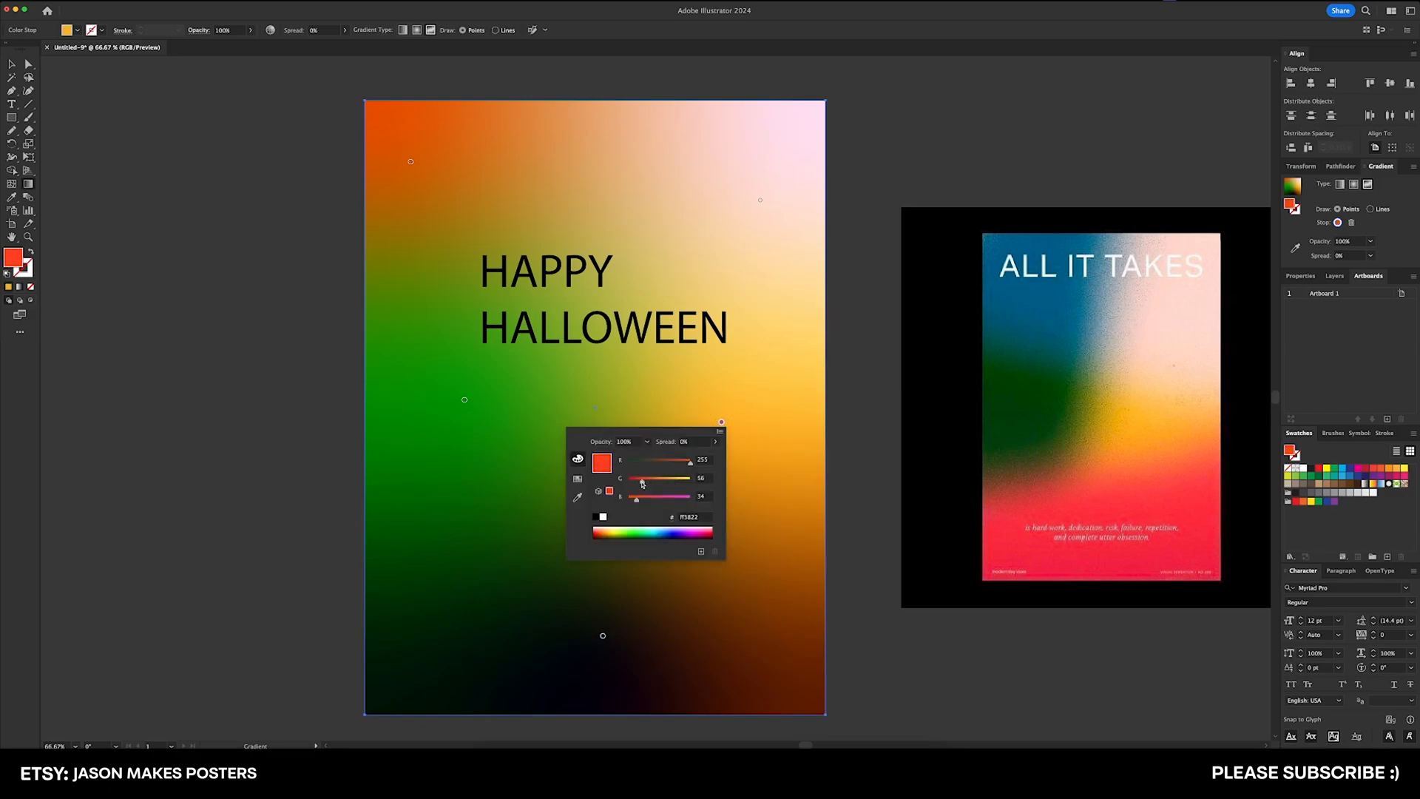
{"action": "left_click_drag", "start_coordinate": [632, 478], "coordinate": [645, 478]}
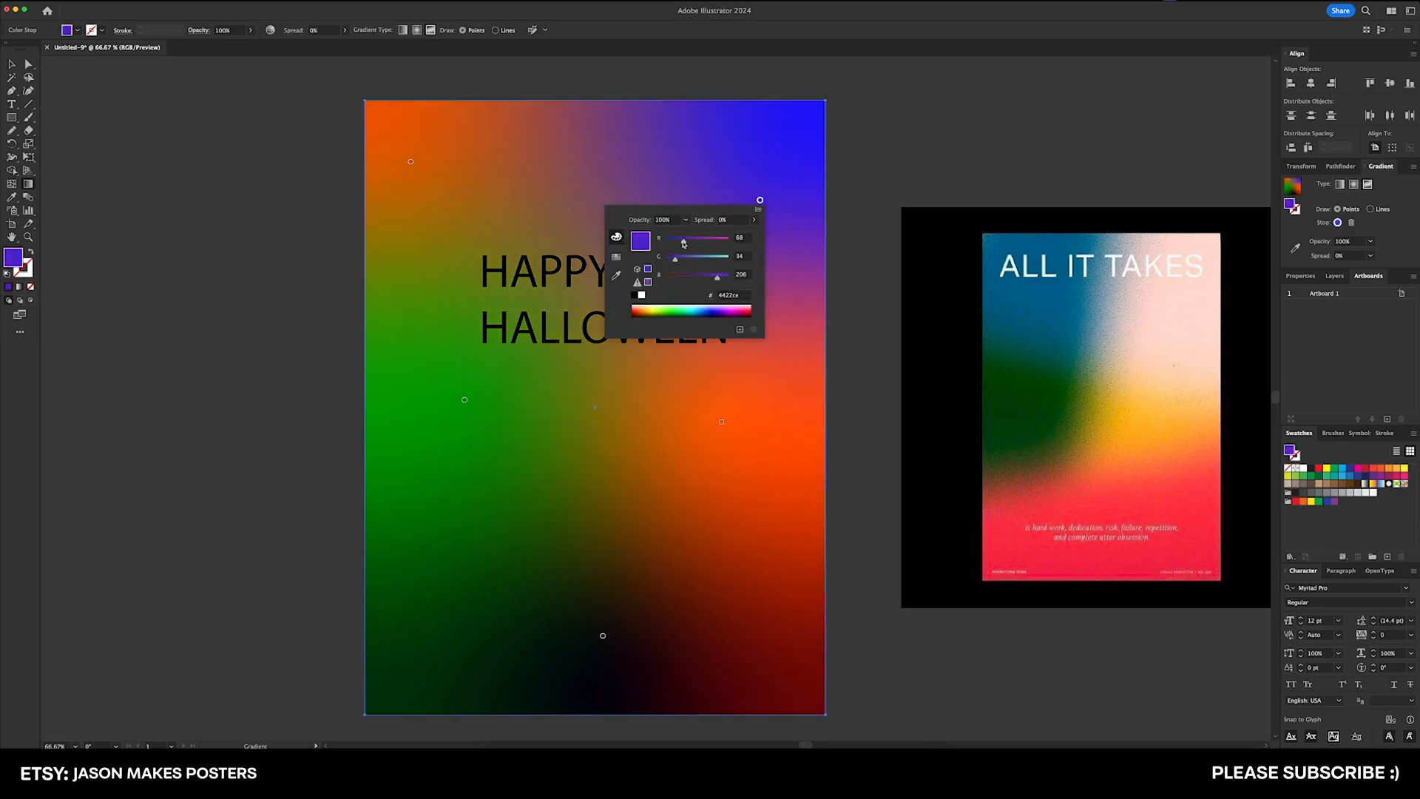
{"action": "left_click_drag", "start_coordinate": [683, 237], "coordinate": [702, 236]}
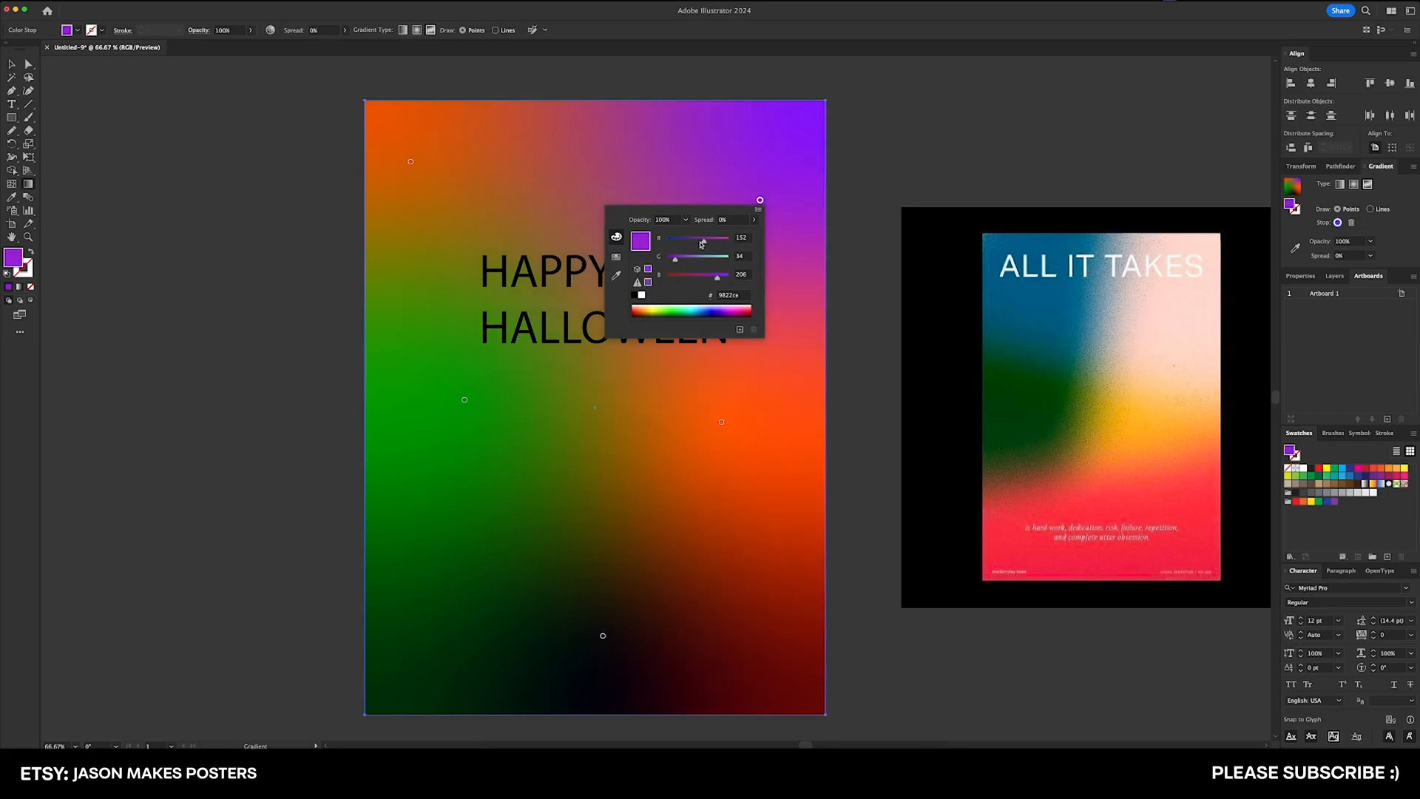
{"action": "left_click_drag", "start_coordinate": [704, 238], "coordinate": [697, 238]}
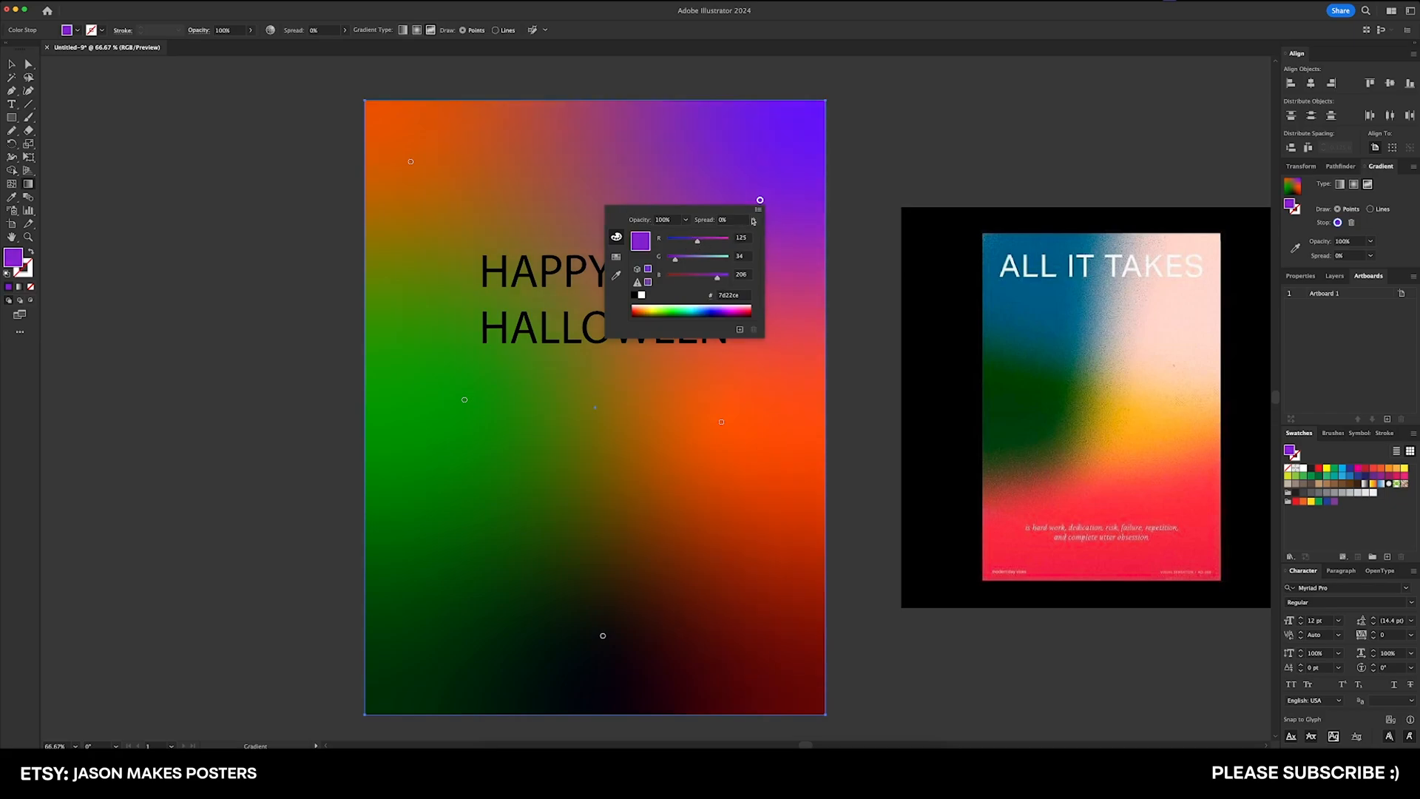
{"action": "left_click", "coordinate": [798, 152]}
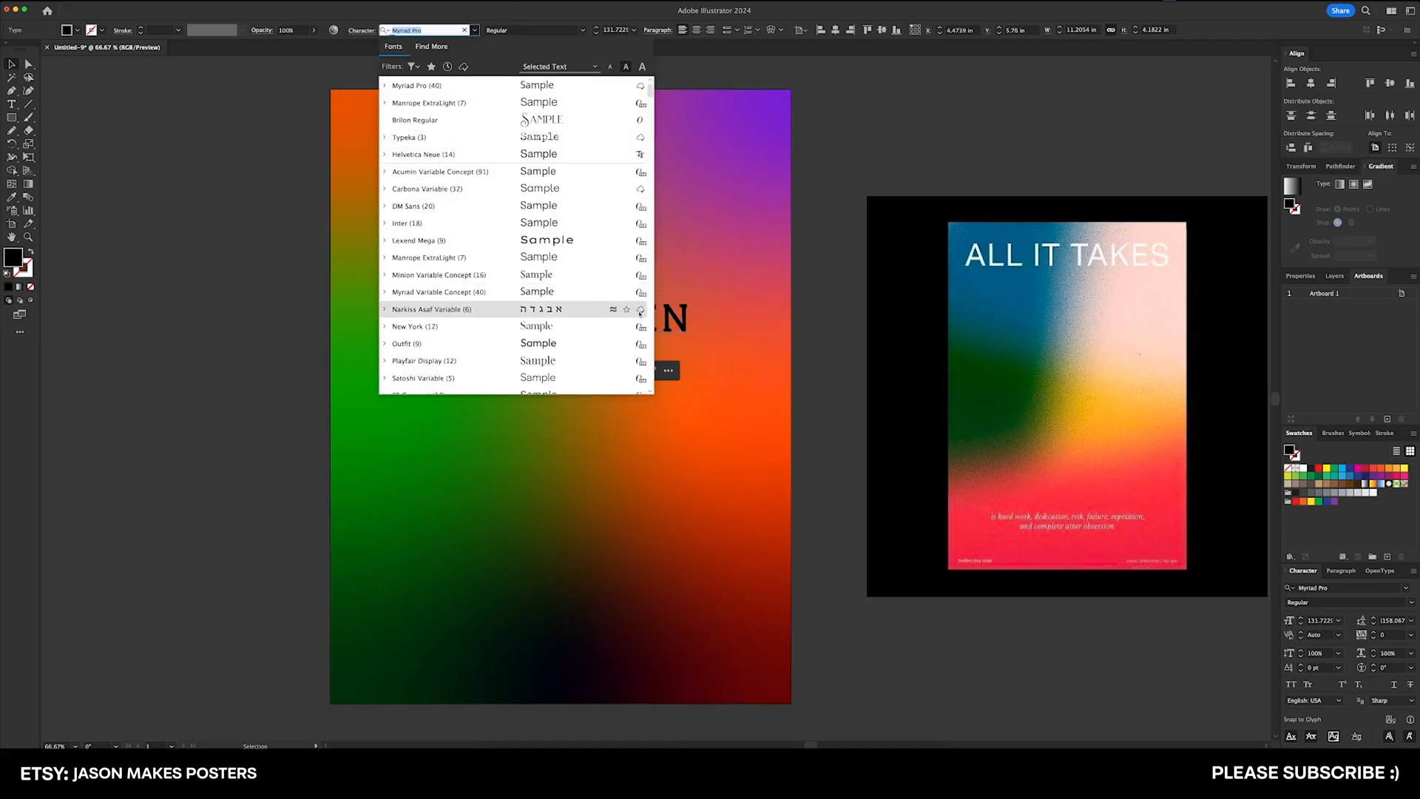
- Set the HAPPY HALLOWEEN headline in ITC Avant Garde Gothic Pro at 130 pt
{"action": "scroll", "scroll_direction": "down", "scroll_amount": 3}
{"action": "type", "text": "ITC Avant Garde Gothic"}
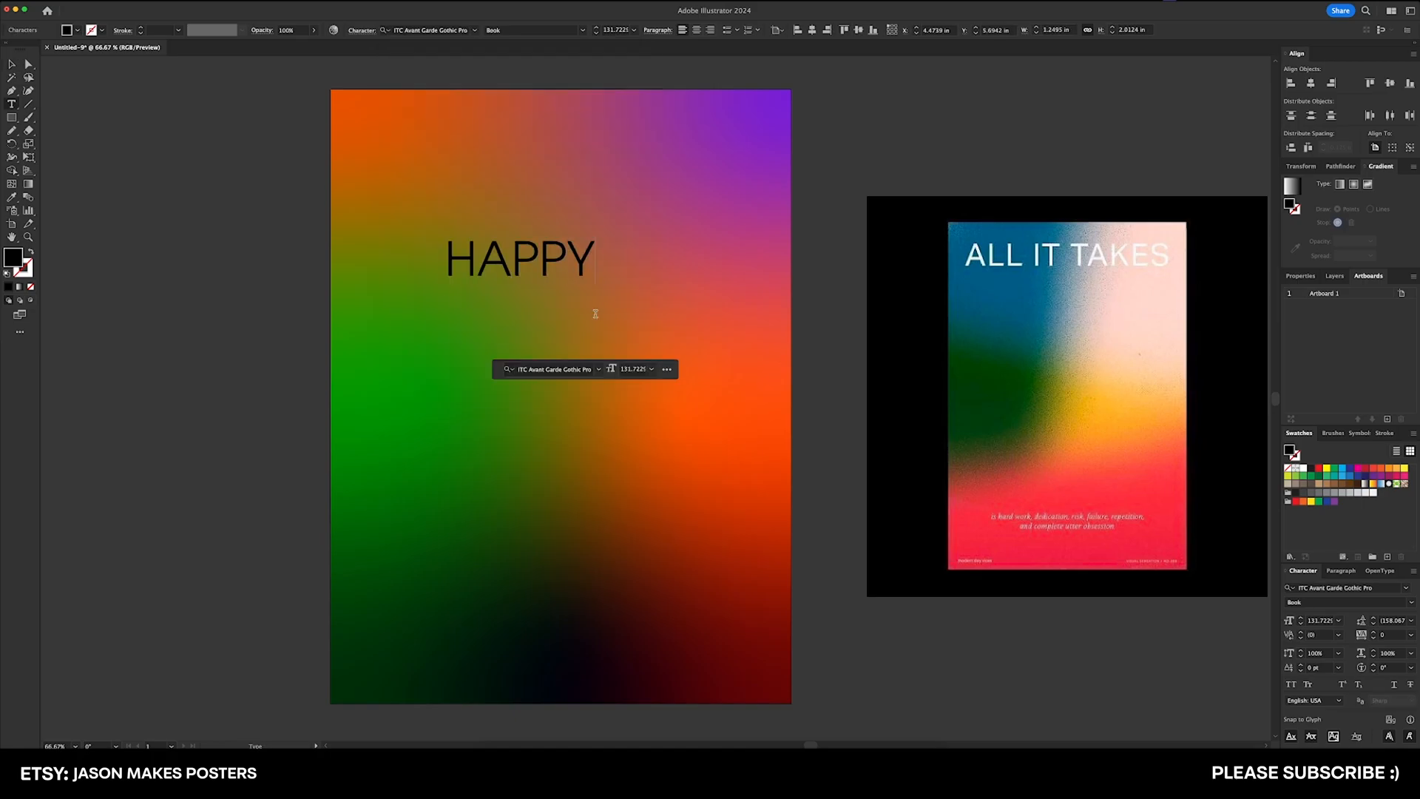
{"action": "type", "text": "HALLOWEEN"}
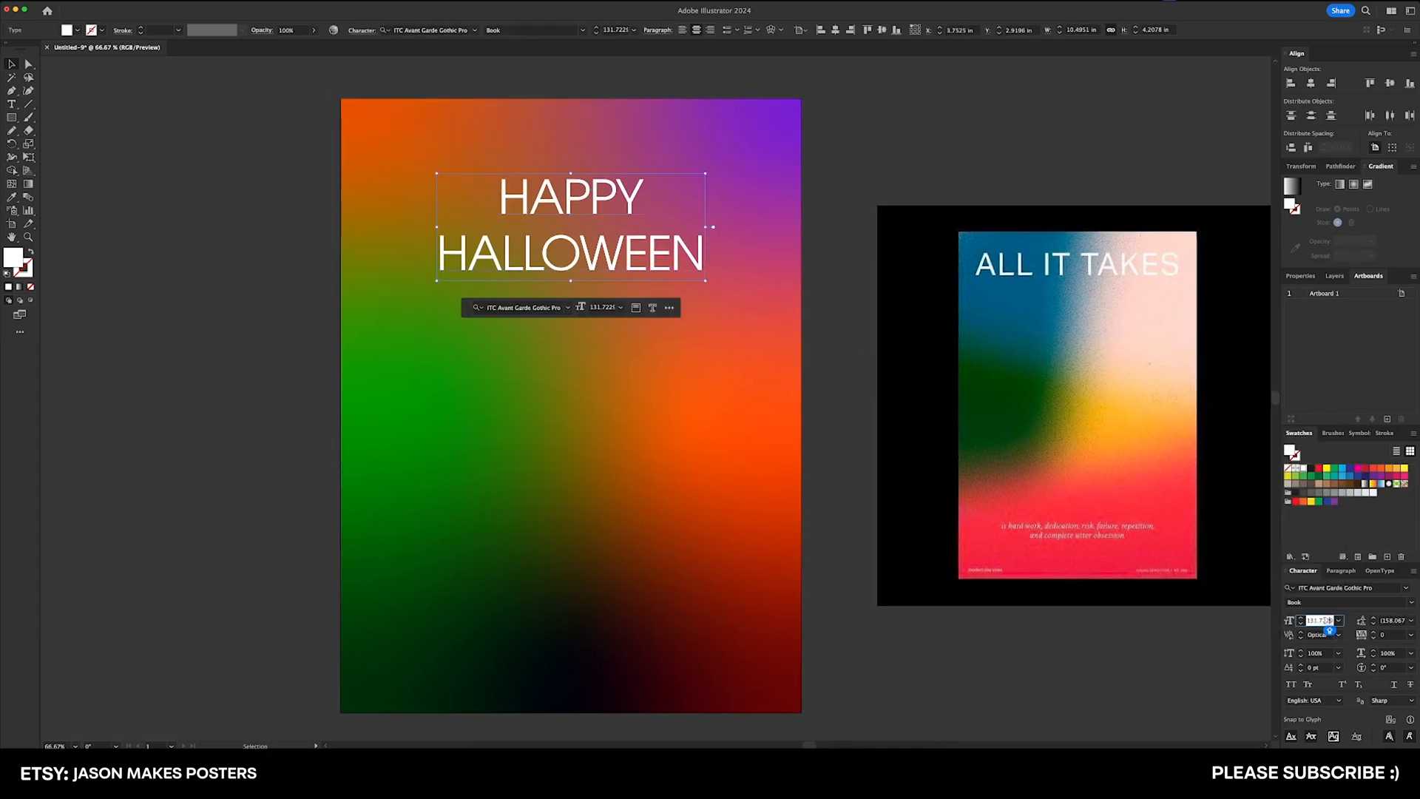
{"action": "type", "text": "130 pt"}
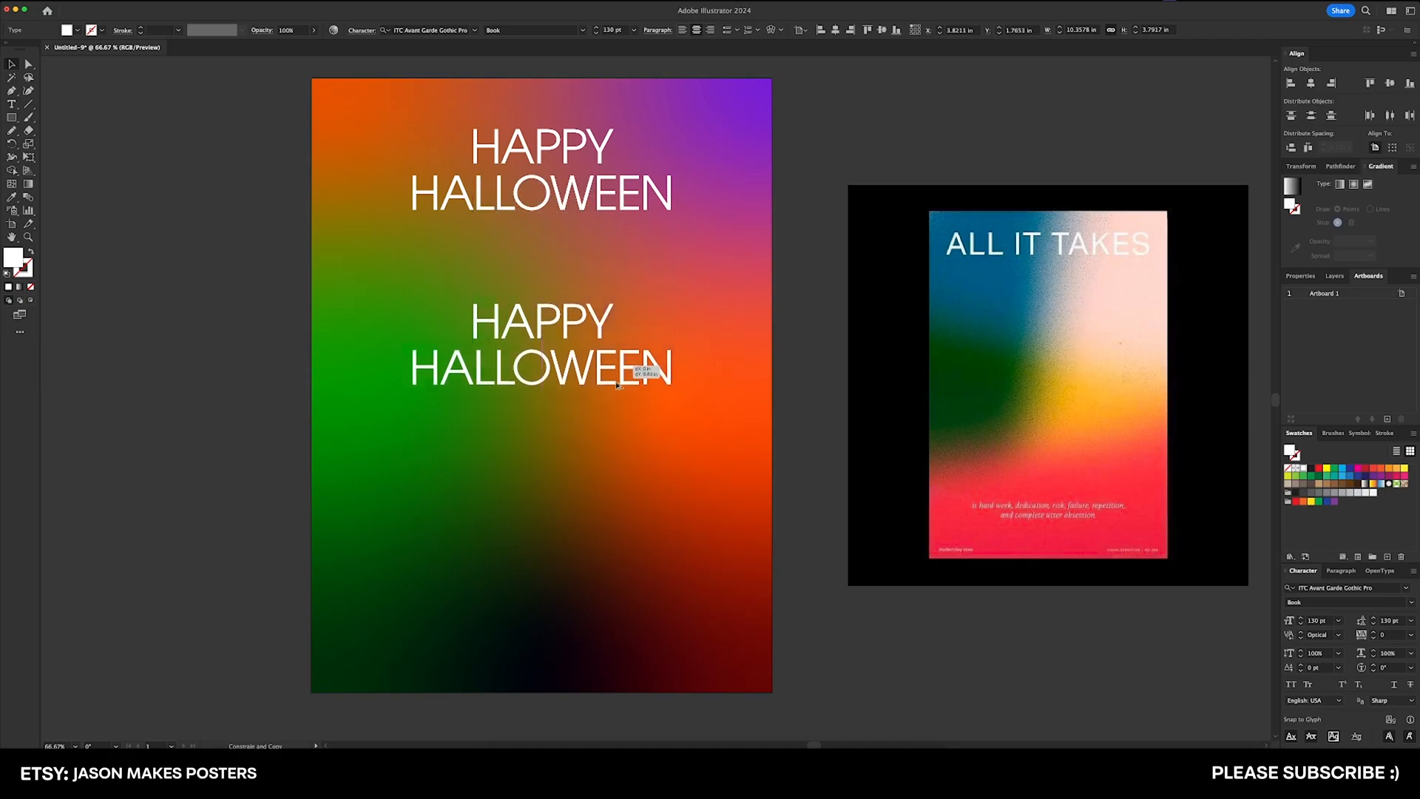
- Place a copy of the heading near the page bottom and retype it as TRICK OR TREAT
{"action": "left_click_drag", "start_coordinate": [538, 345], "coordinate": [538, 571]}
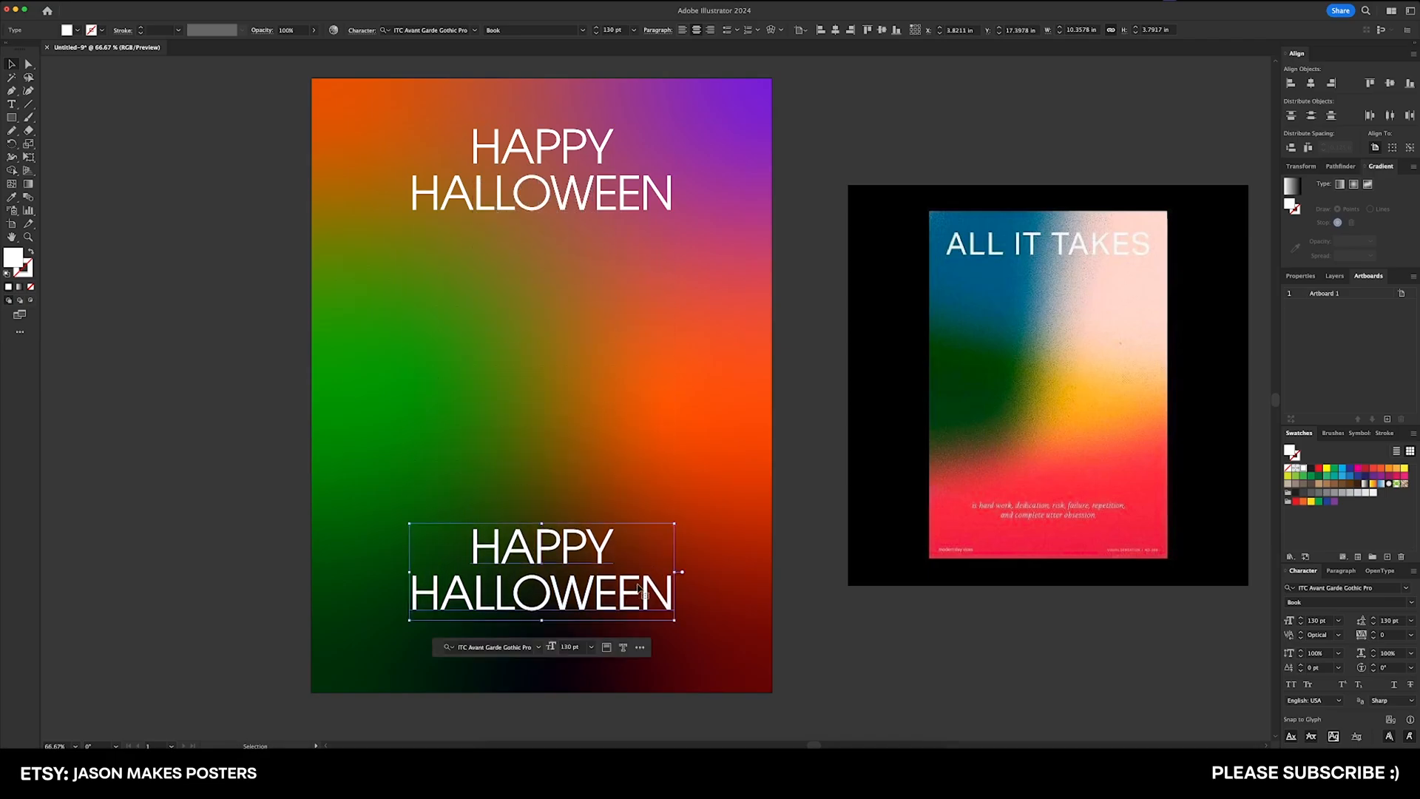
{"action": "type", "text": "TRICK OR TREAT"}
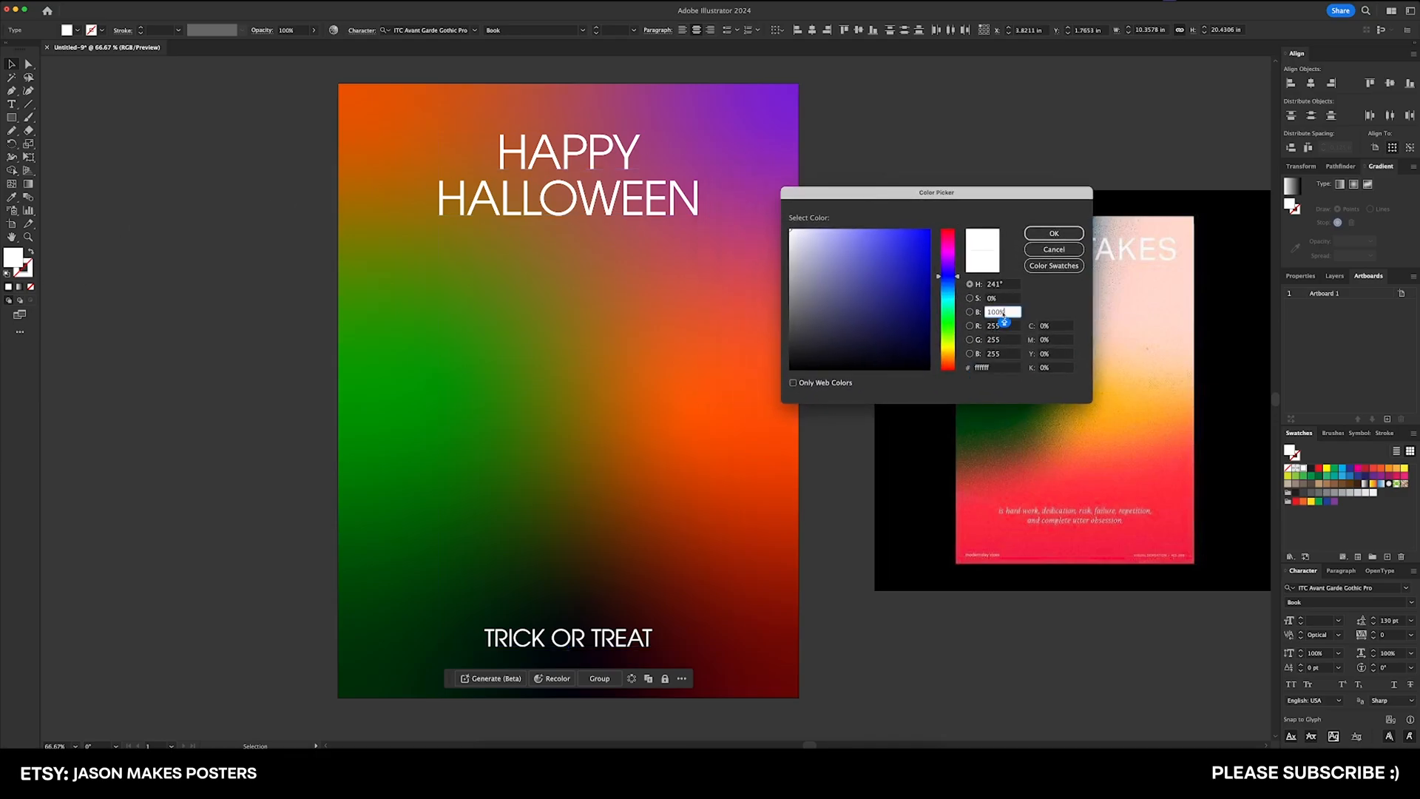
- Set the TRICK OR TREAT fill brightness to 90% for an off-white colour
{"action": "type", "text": "90"}
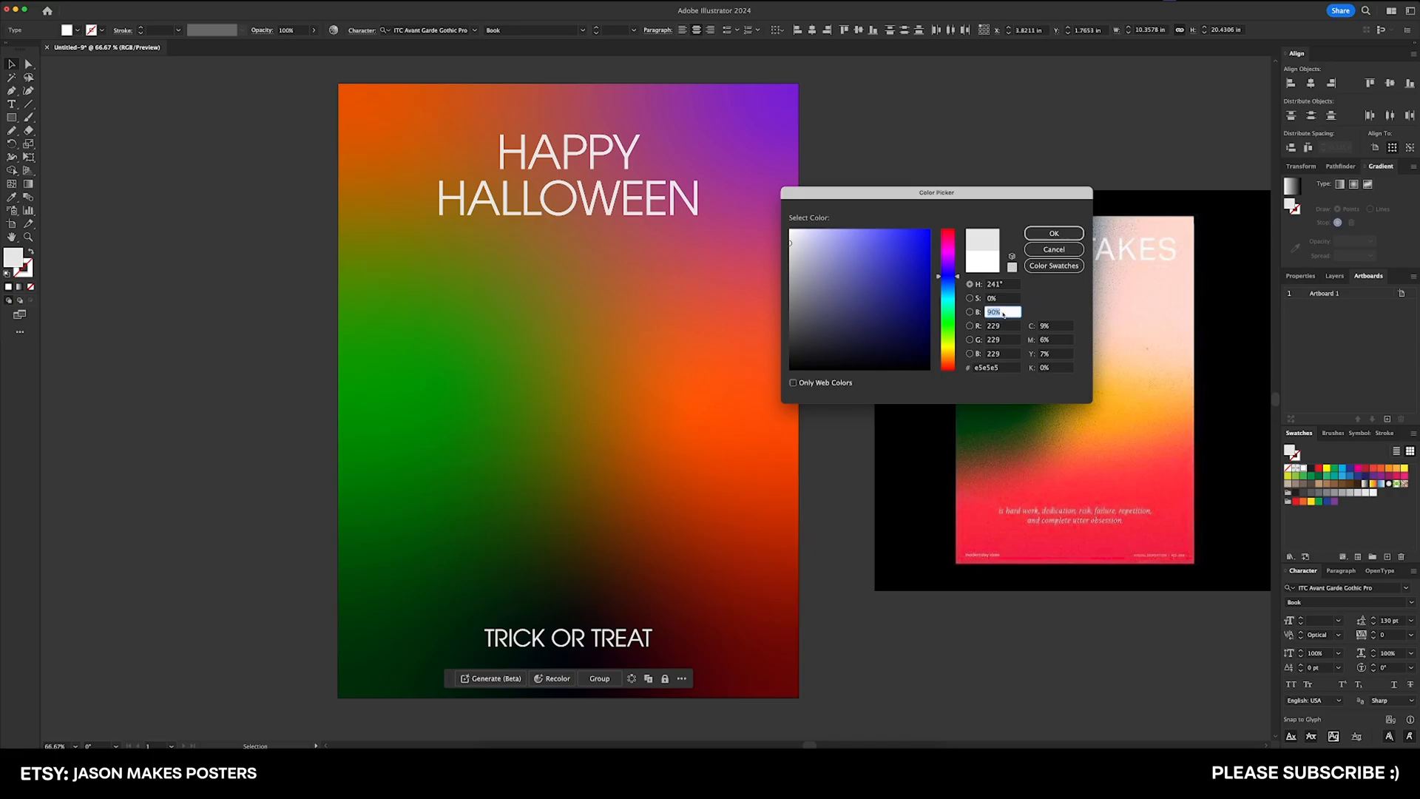
{"action": "left_click", "coordinate": [1052, 232]}
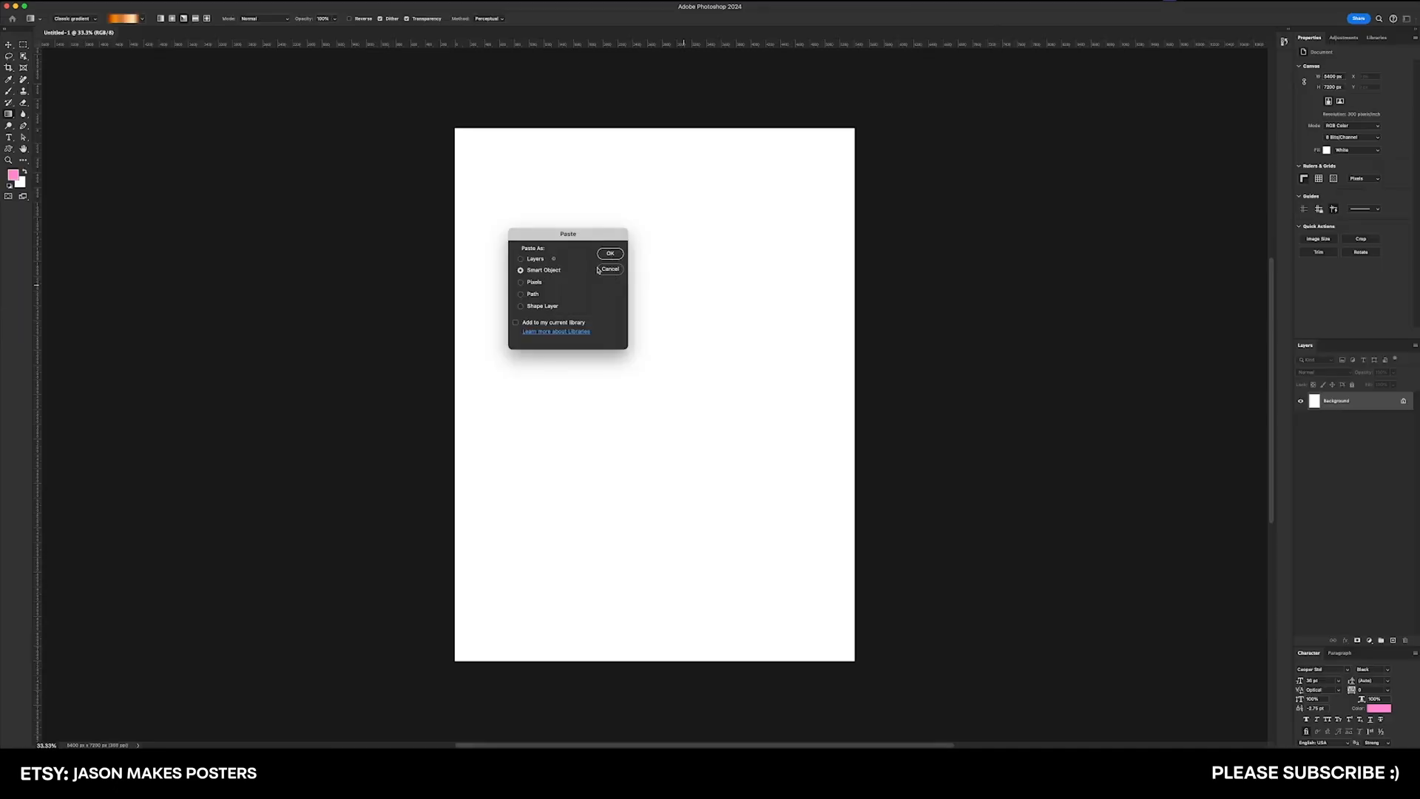
{"action": "mouse_move", "coordinate": [538, 278]}
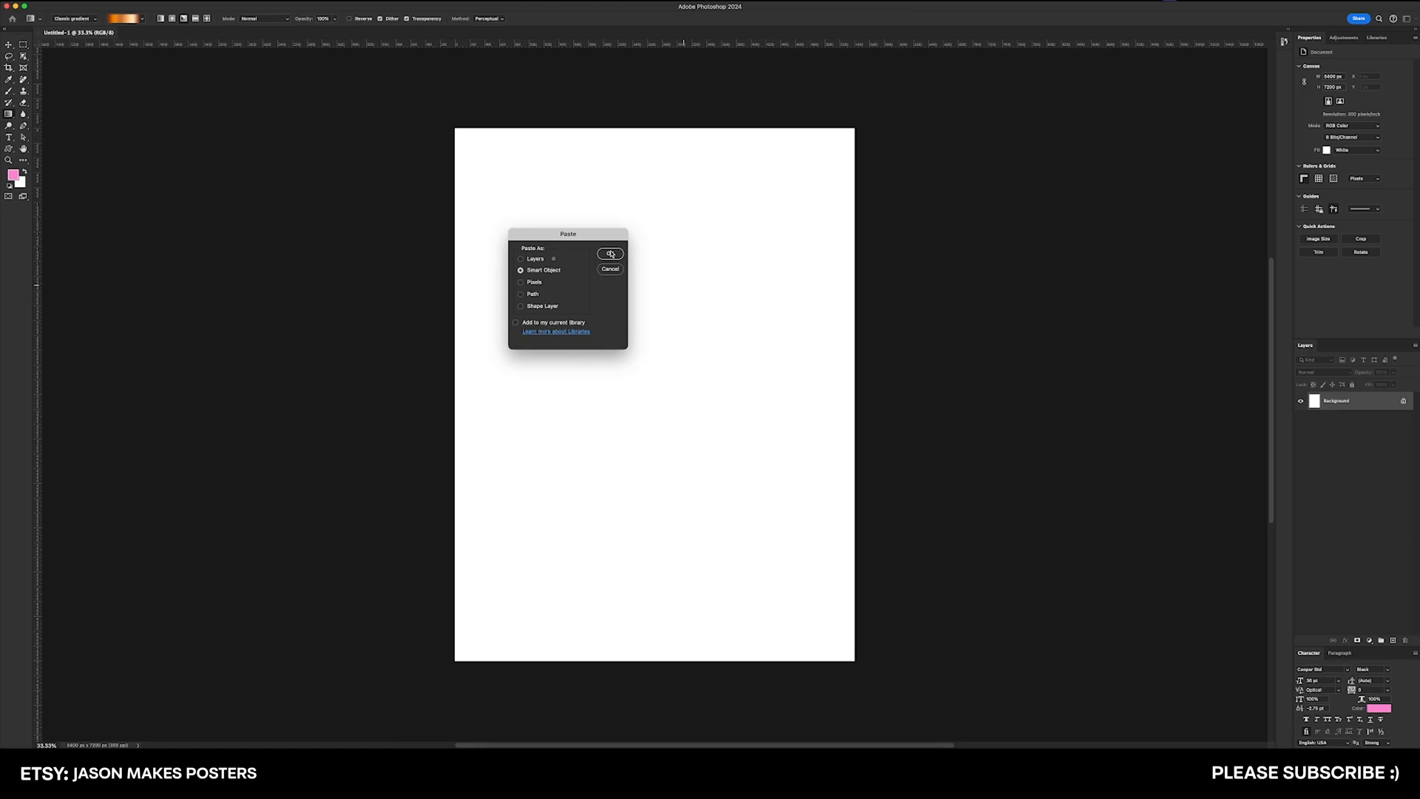
- Paste the Illustrator gradient background into Photoshop as a Smart Object
{"action": "left_click", "coordinate": [610, 253]}
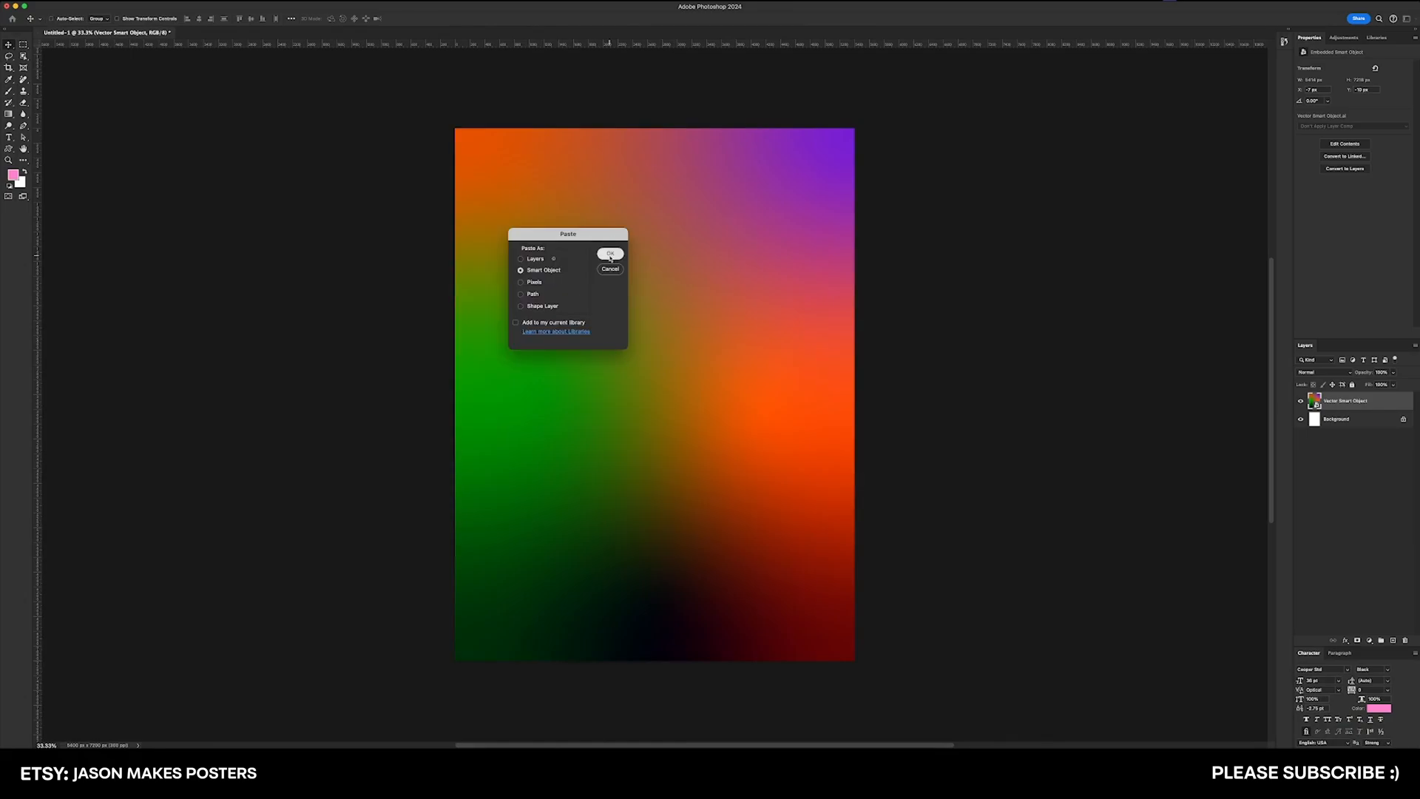
- Paste the HAPPY HALLOWEEN / TRICK OR TREAT text into Photoshop as a Smart Object
{"action": "left_click", "coordinate": [609, 253]}
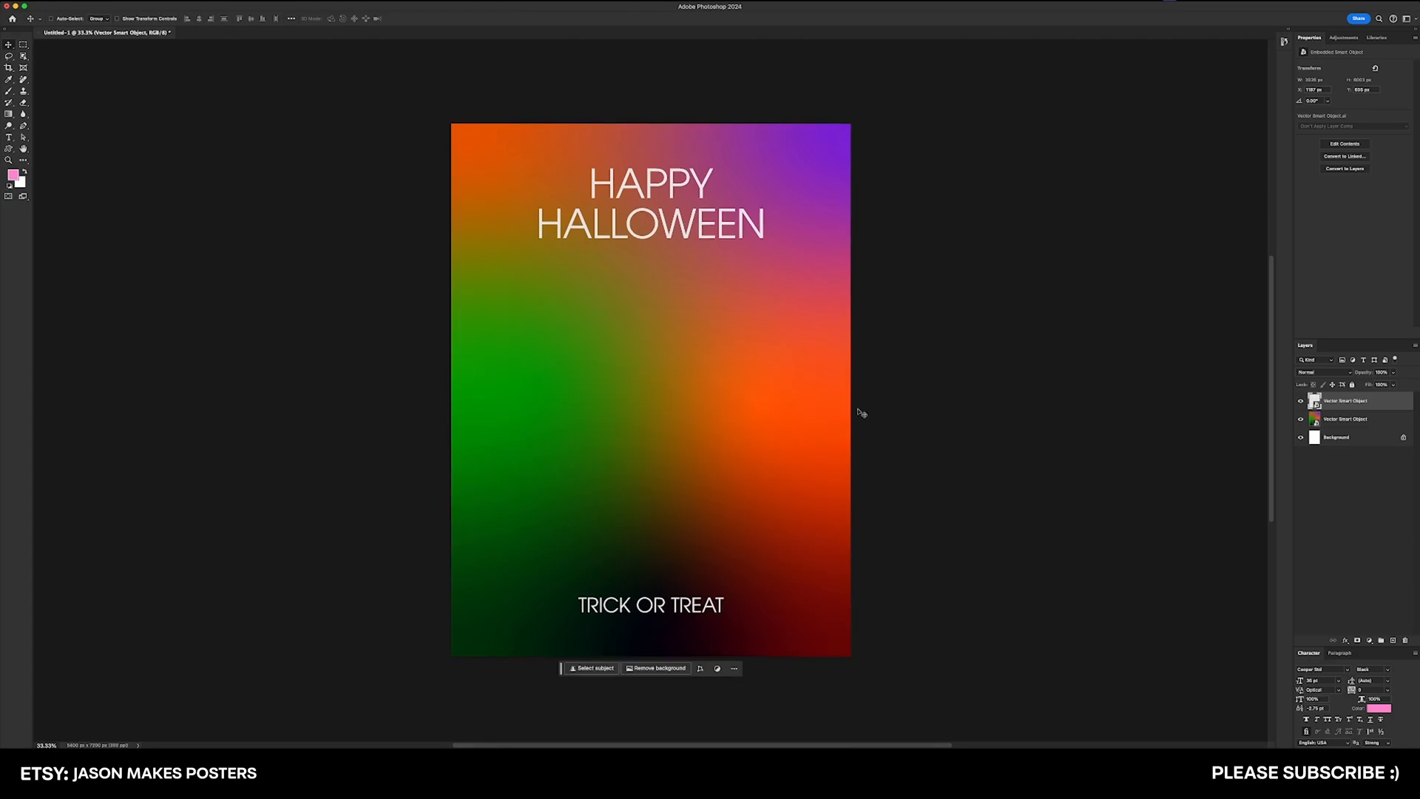
{"action": "mouse_move", "coordinate": [1223, 415]}
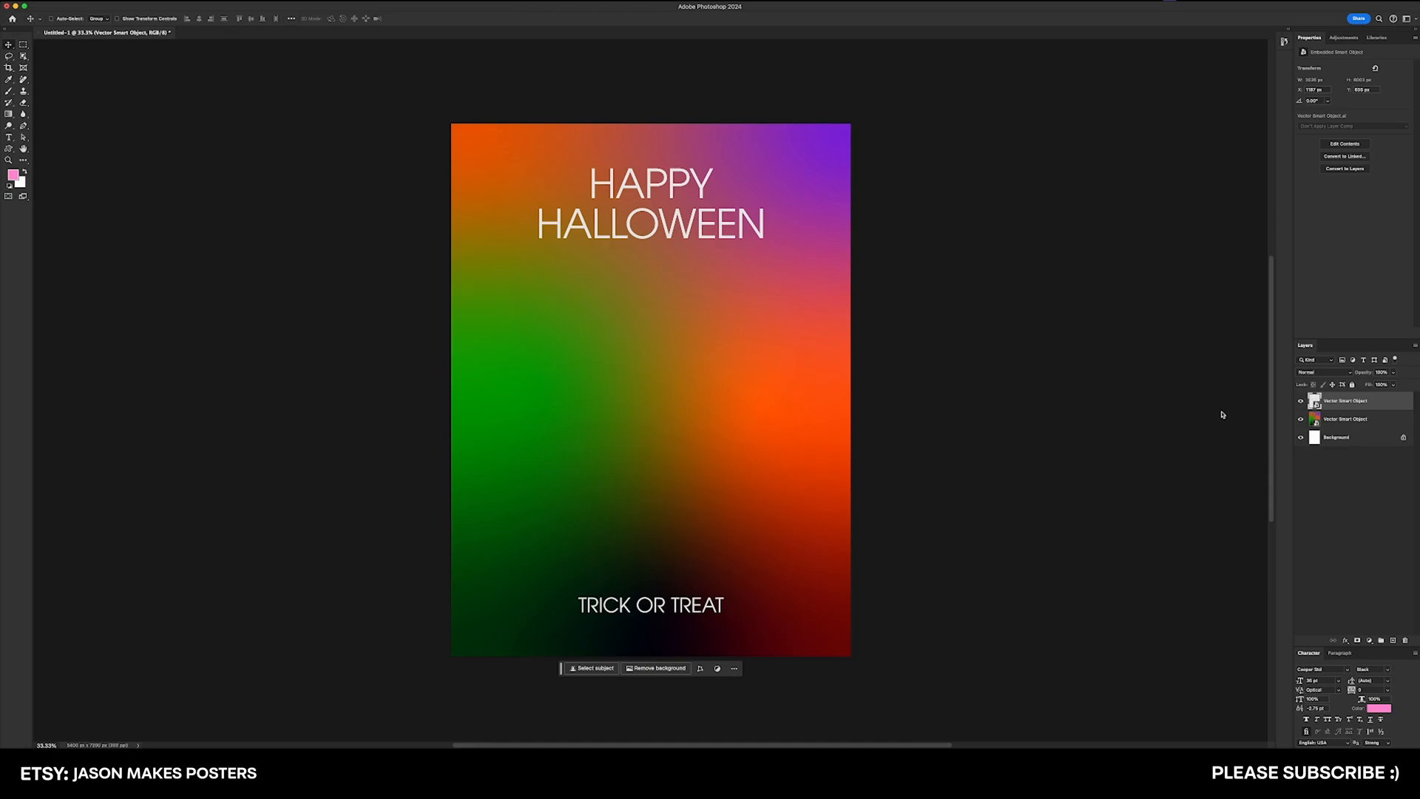
{"action": "mouse_move", "coordinate": [1363, 423]}
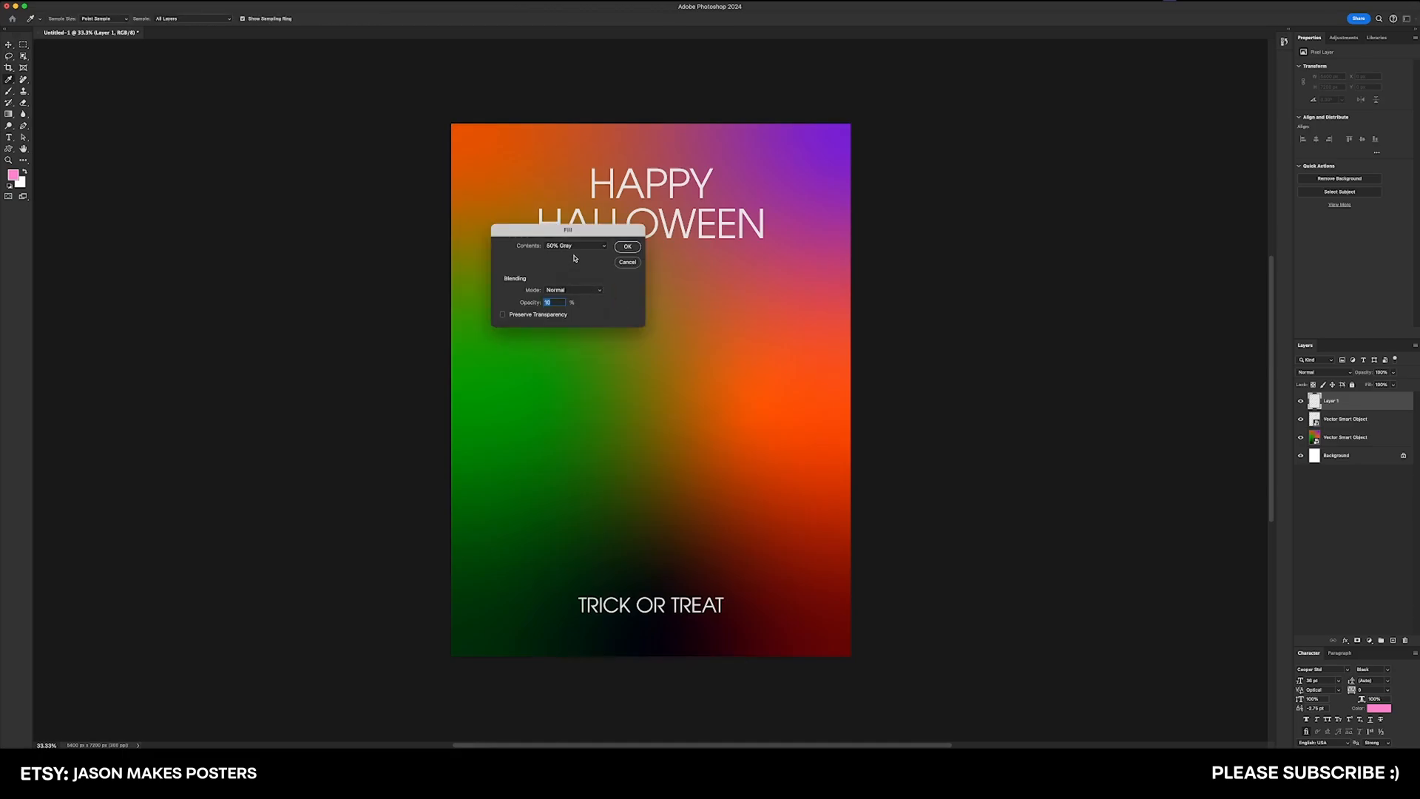
- Fill the new top layer with 50% Gray at 100% opacity
{"action": "left_click", "coordinate": [576, 246]}
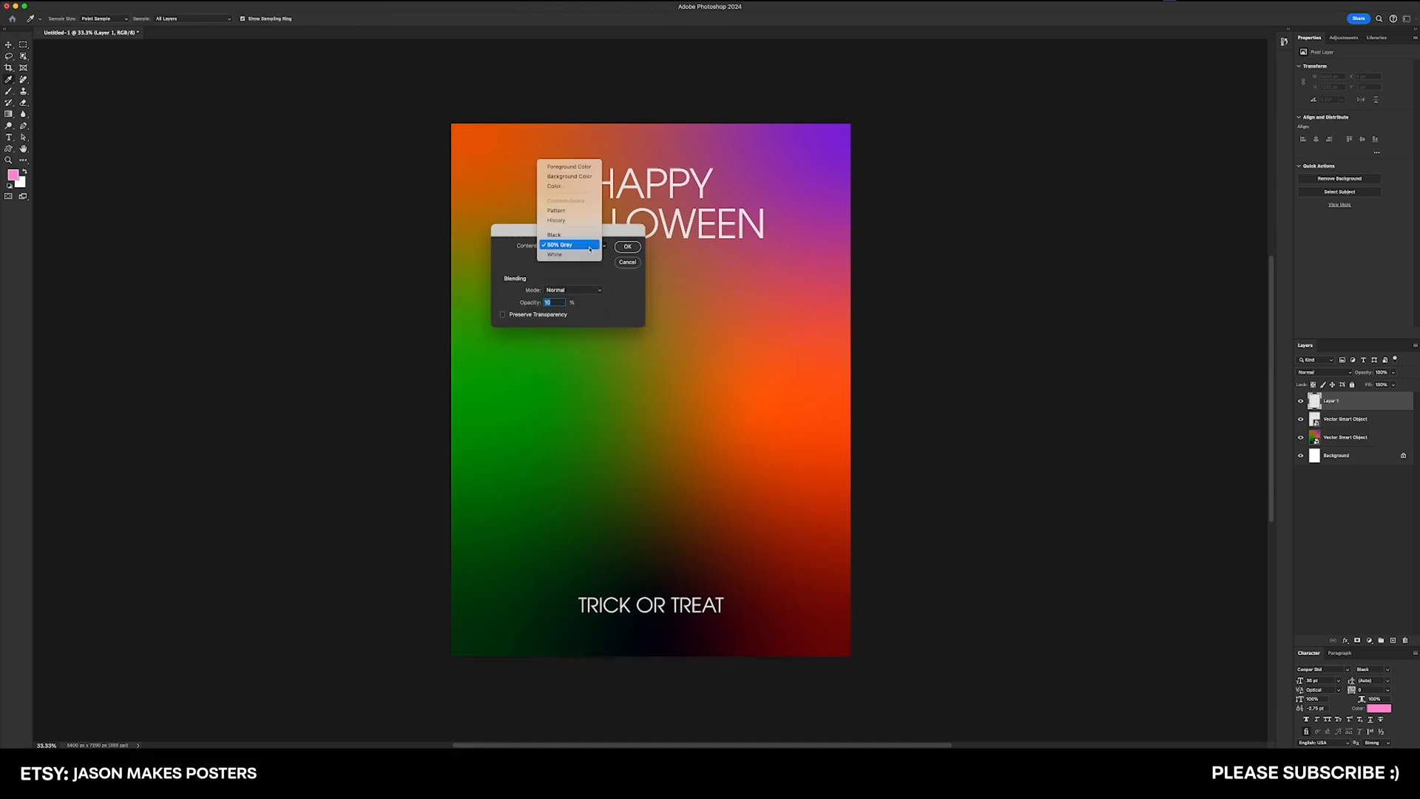
{"action": "left_click", "coordinate": [559, 244]}
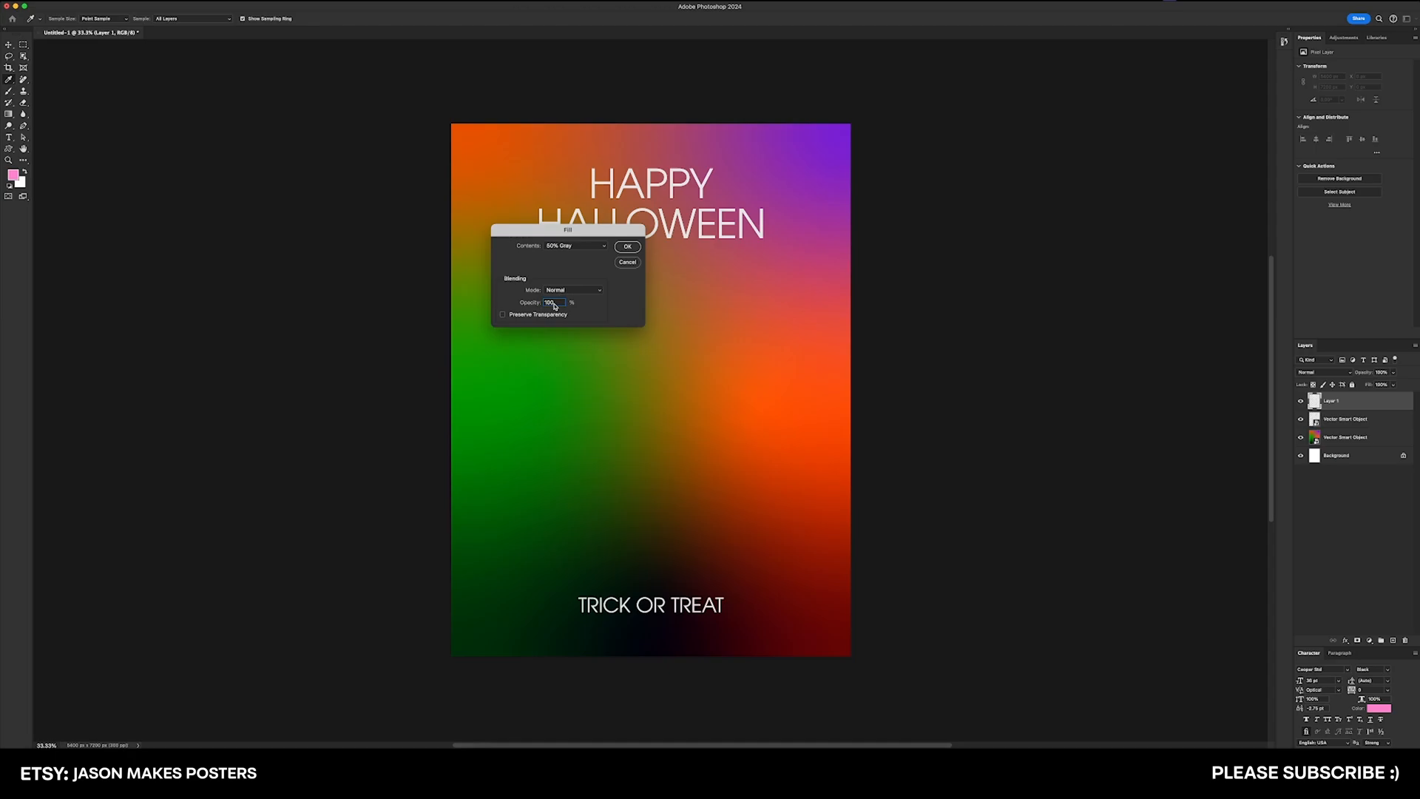
{"action": "mouse_move", "coordinate": [543, 316]}
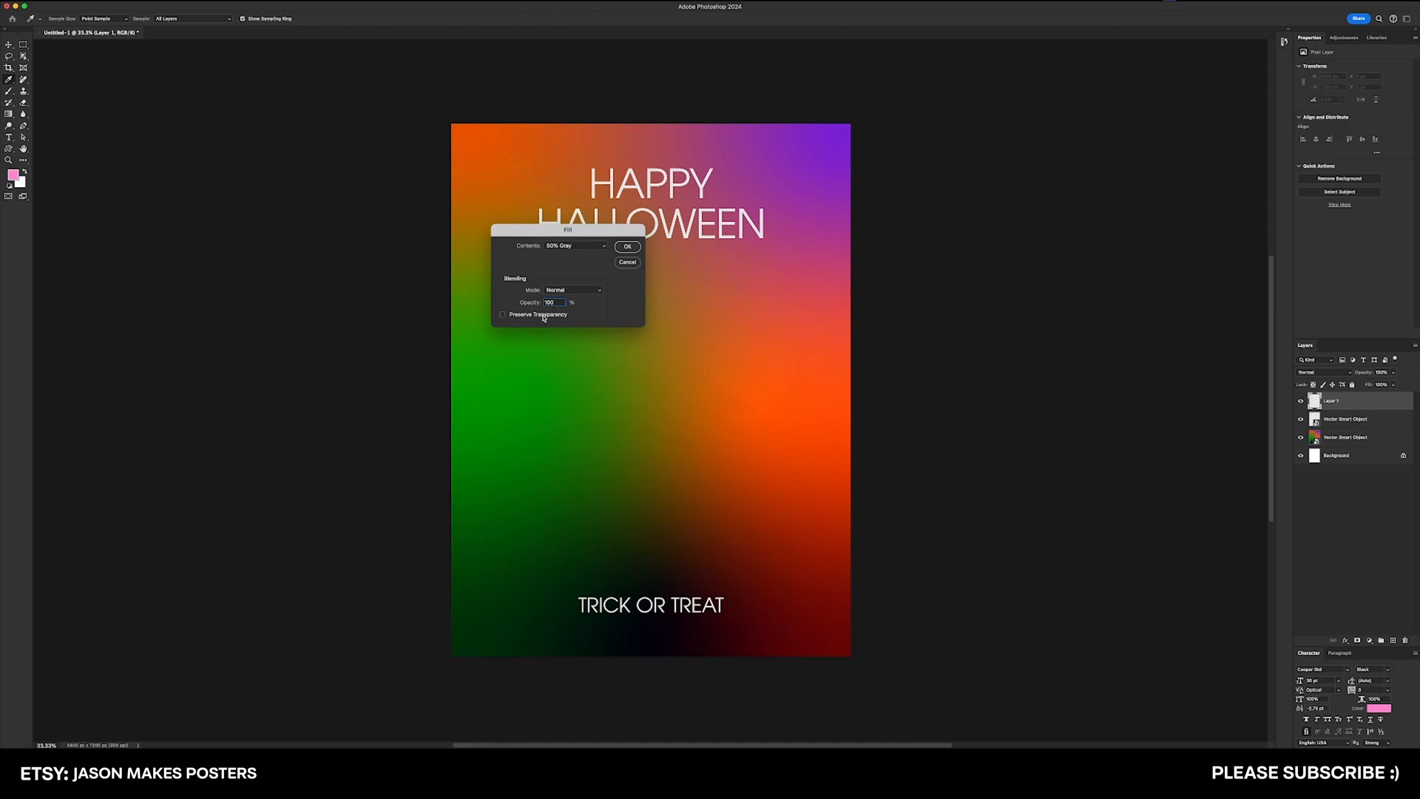
{"action": "left_click", "coordinate": [627, 245]}
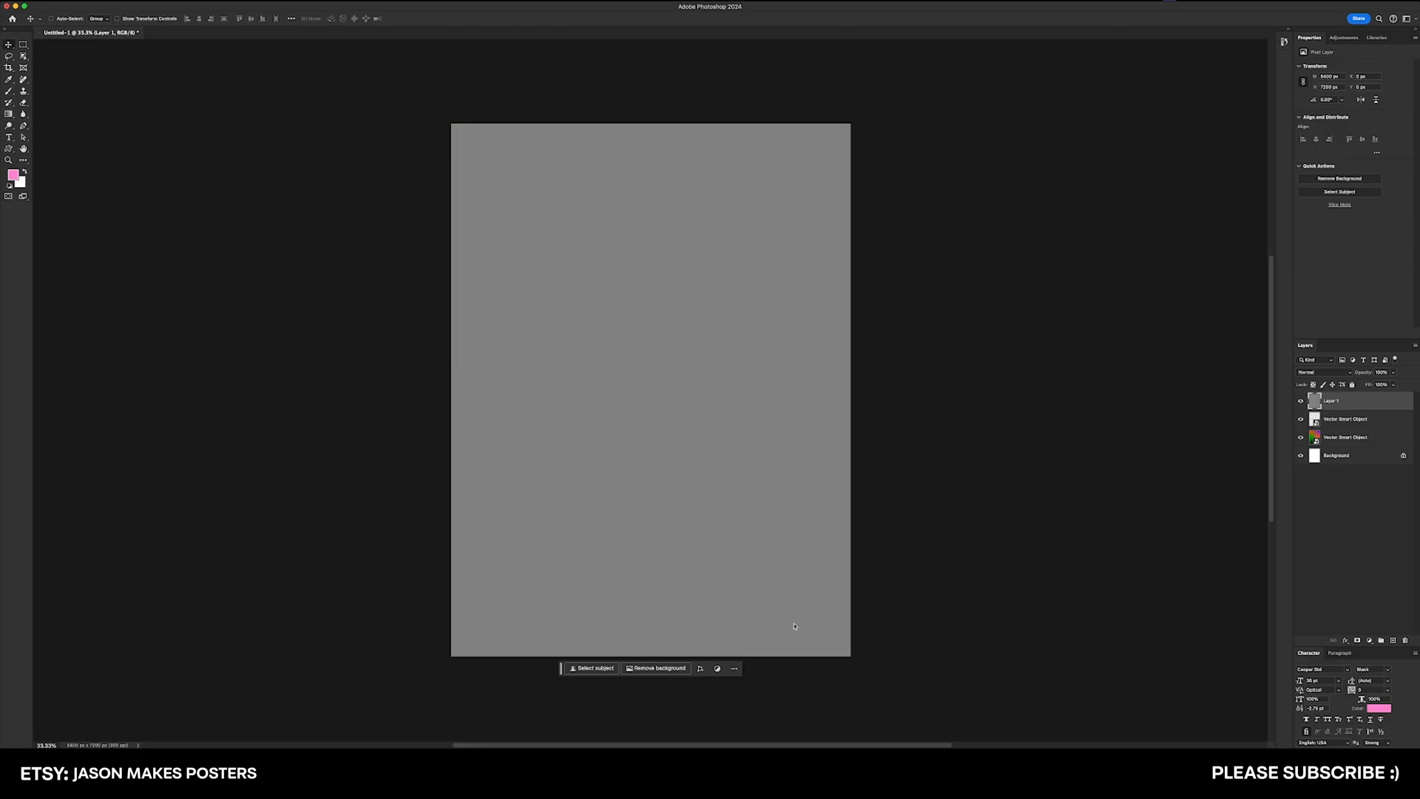
{"action": "mouse_move", "coordinate": [659, 202]}
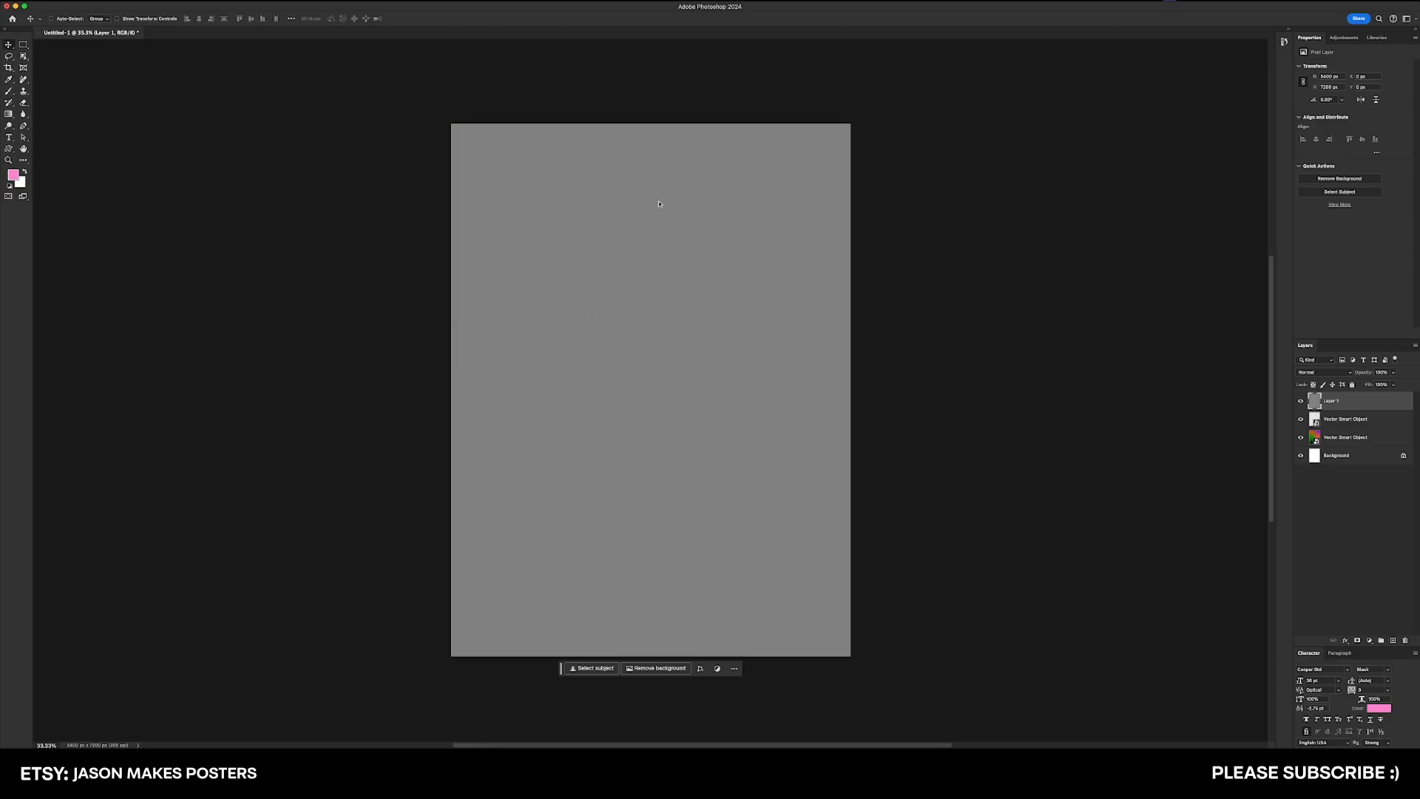
{"action": "mouse_move", "coordinate": [247, 3]}
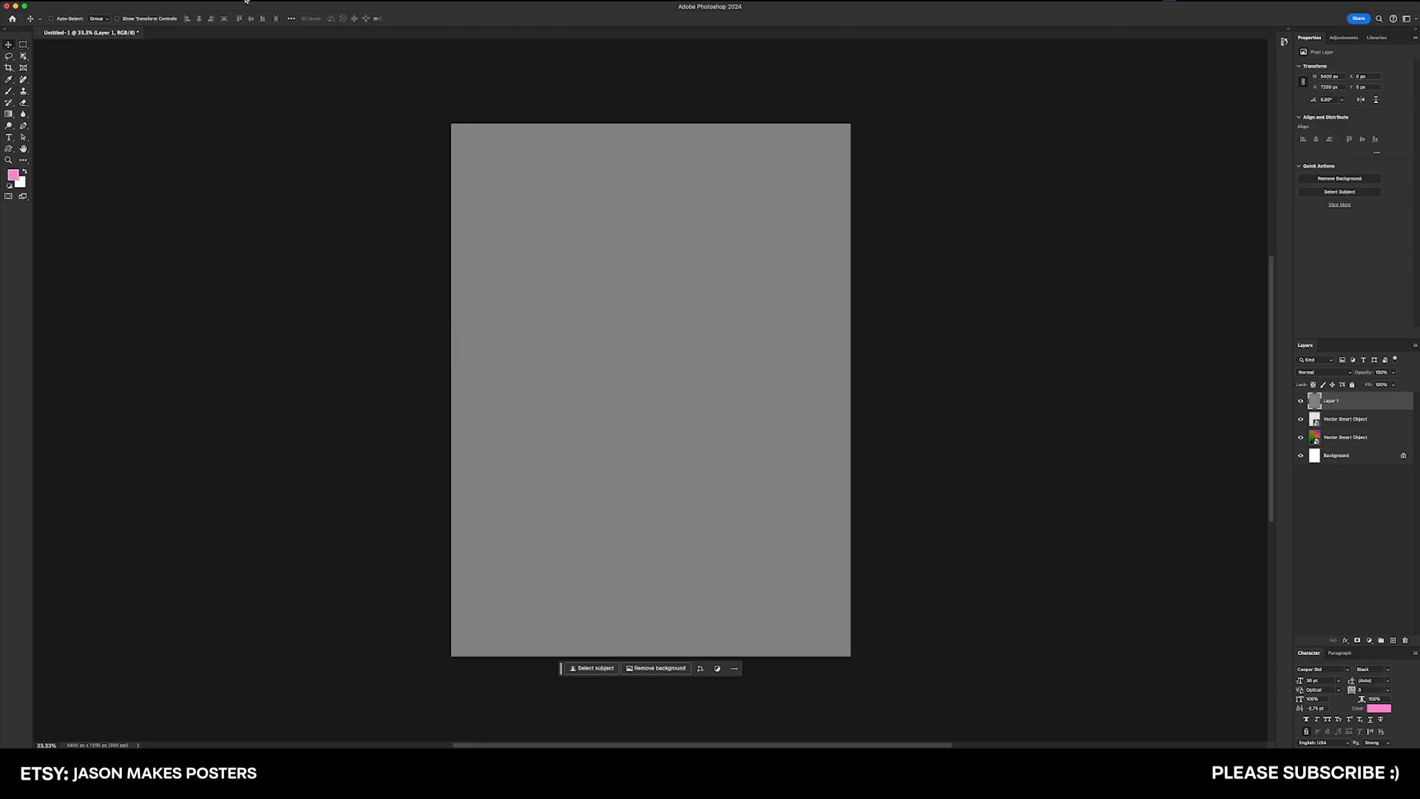
{"action": "mouse_move", "coordinate": [266, 74]}
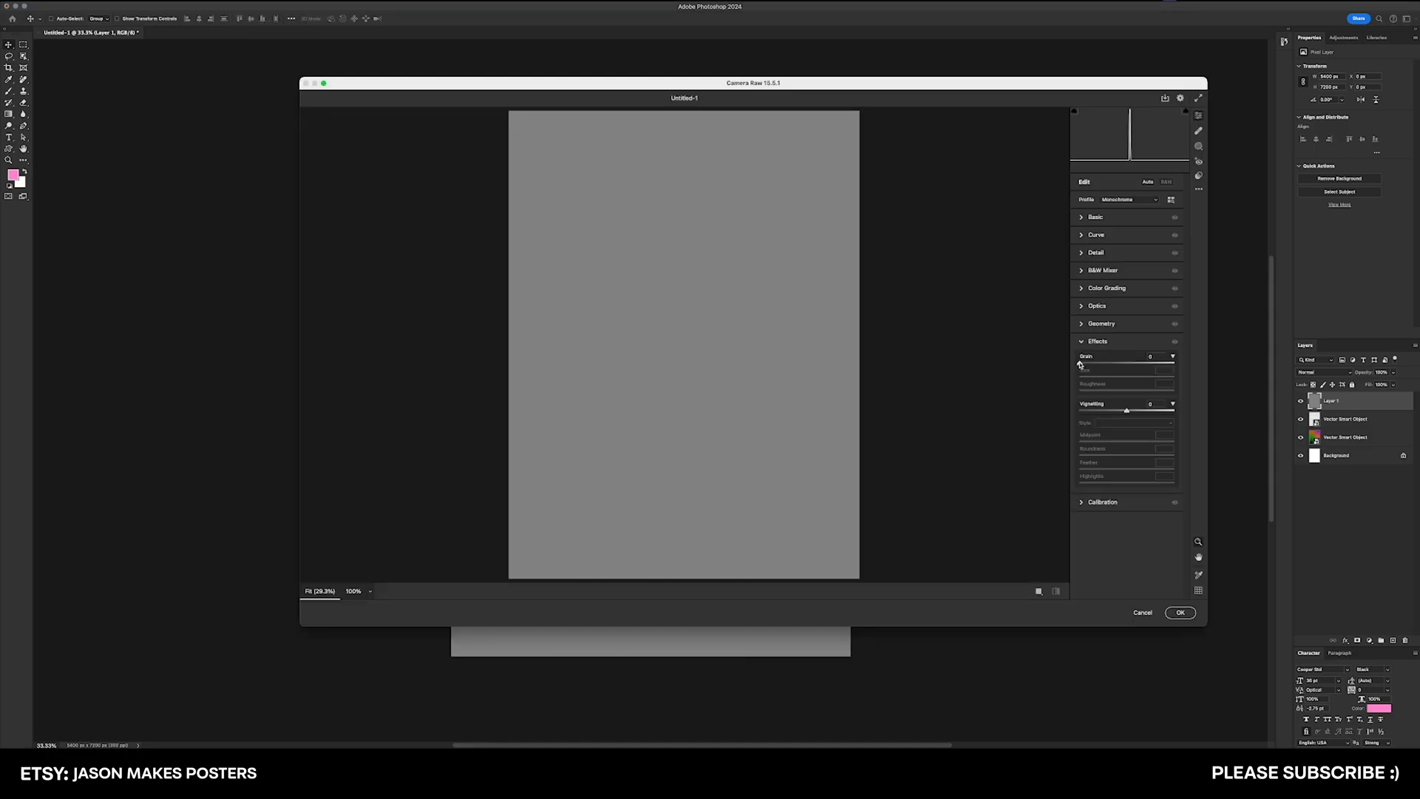
- In Camera Raw Filter, raise grain amount, size and roughness, lower vignetting, and apply
{"action": "left_click_drag", "start_coordinate": [1096, 363], "coordinate": [1169, 362]}
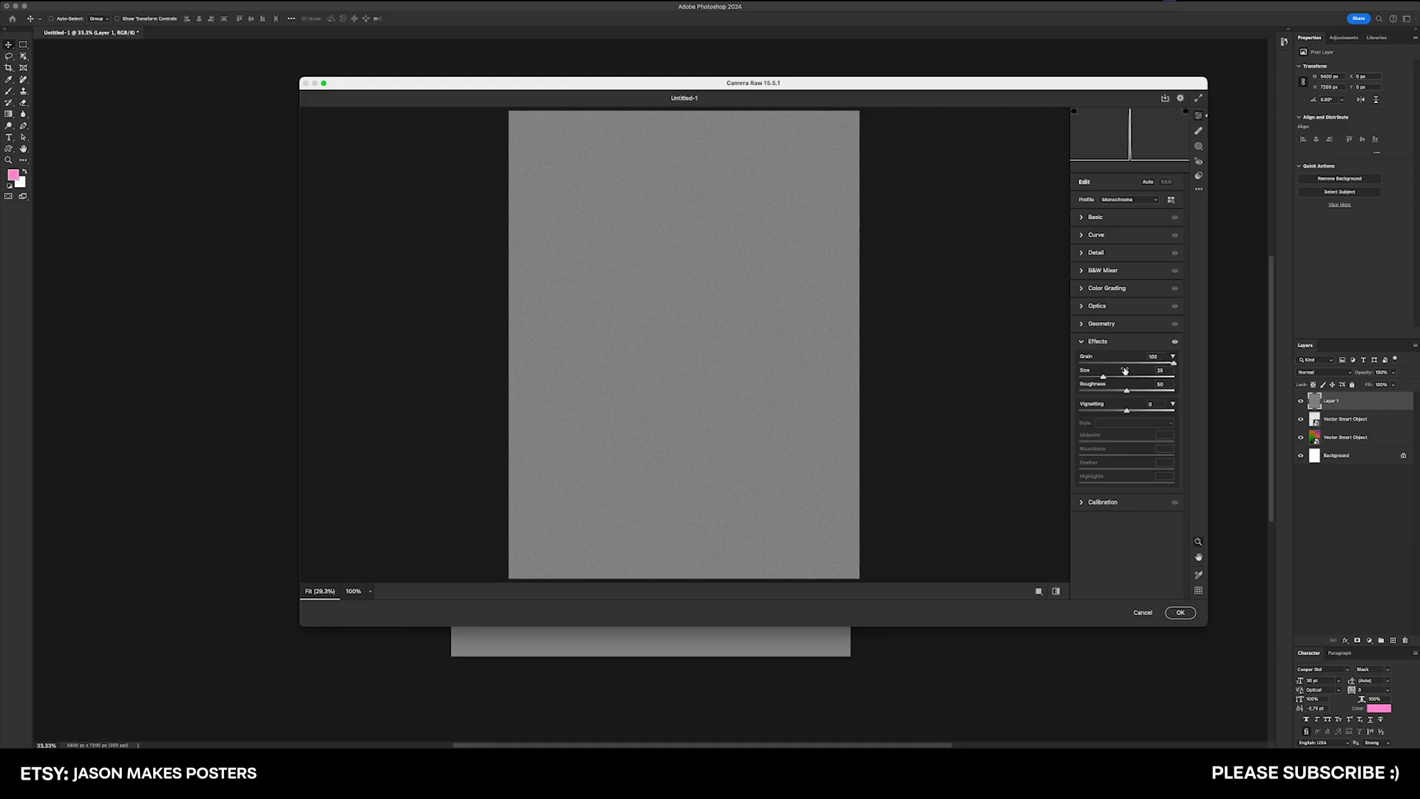
{"action": "left_click_drag", "start_coordinate": [1128, 389], "coordinate": [1157, 389]}
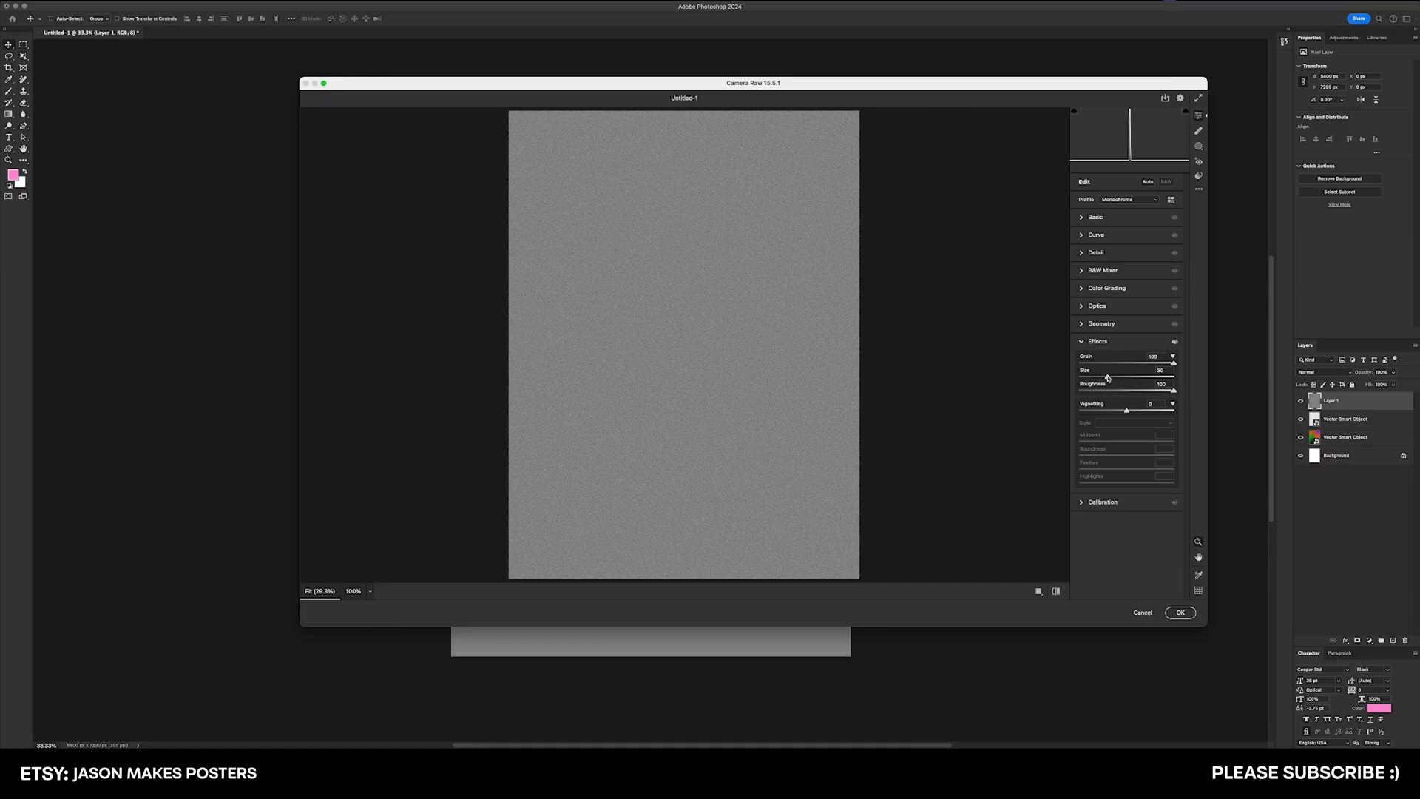
{"action": "left_click_drag", "start_coordinate": [1113, 377], "coordinate": [1125, 378]}
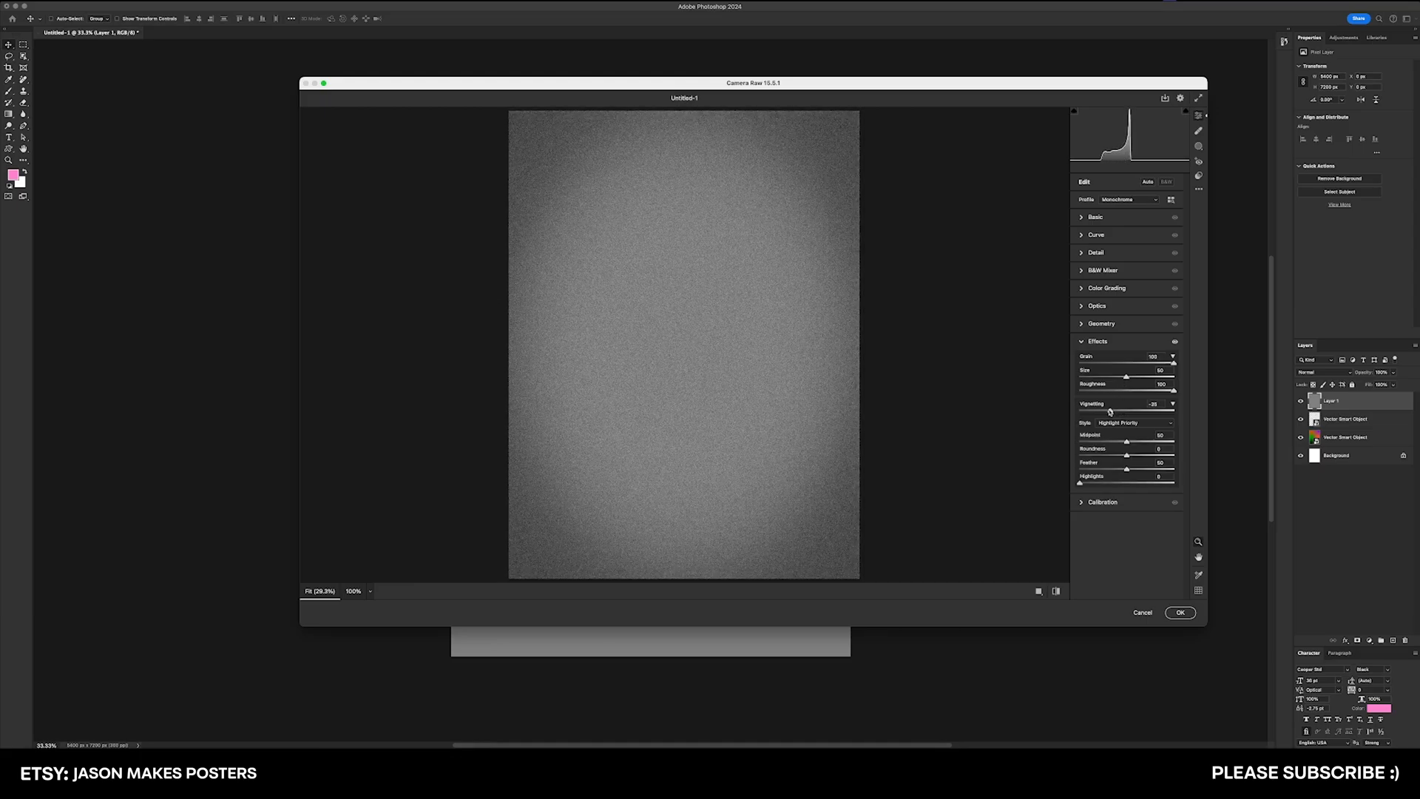
{"action": "left_click_drag", "start_coordinate": [1110, 411], "coordinate": [1104, 411]}
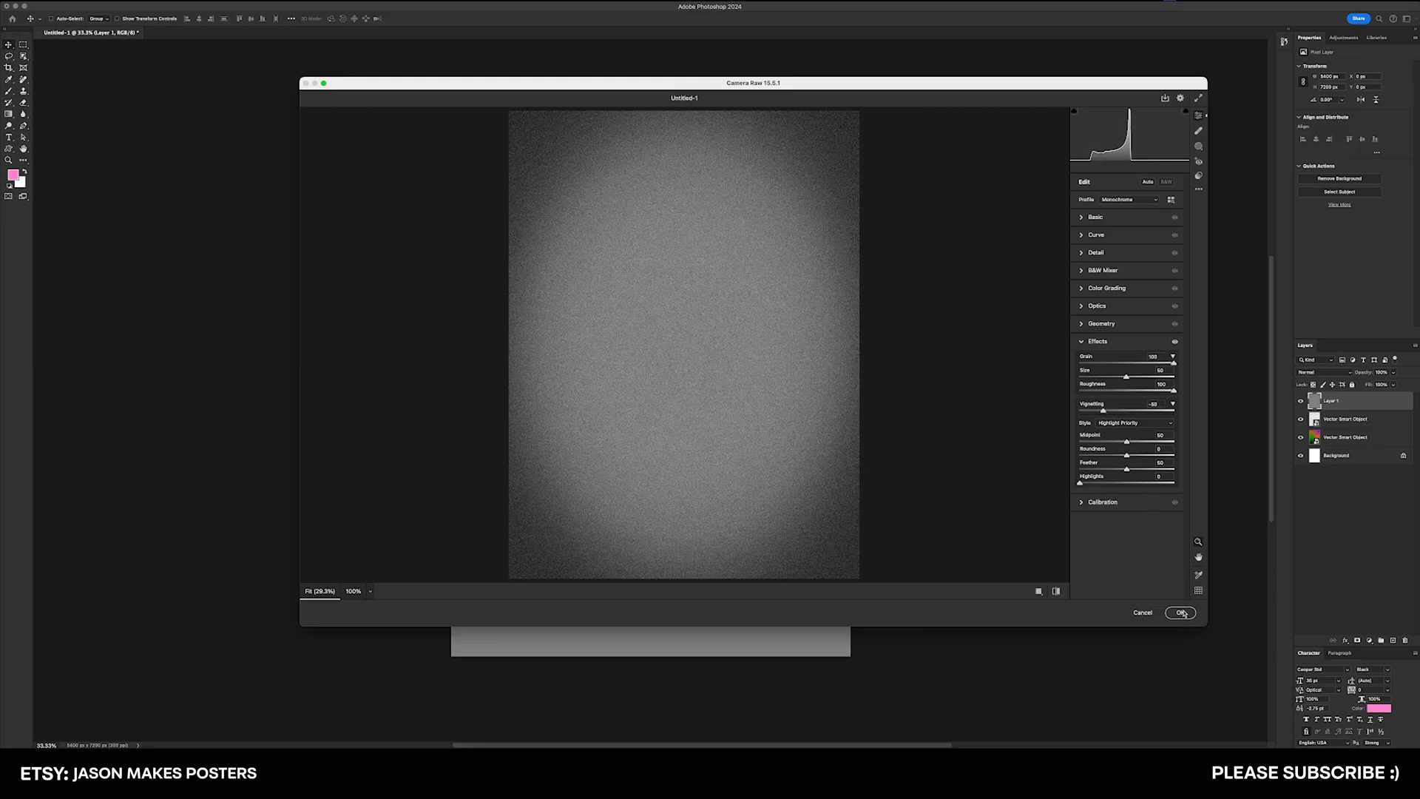
{"action": "left_click", "coordinate": [1180, 612]}
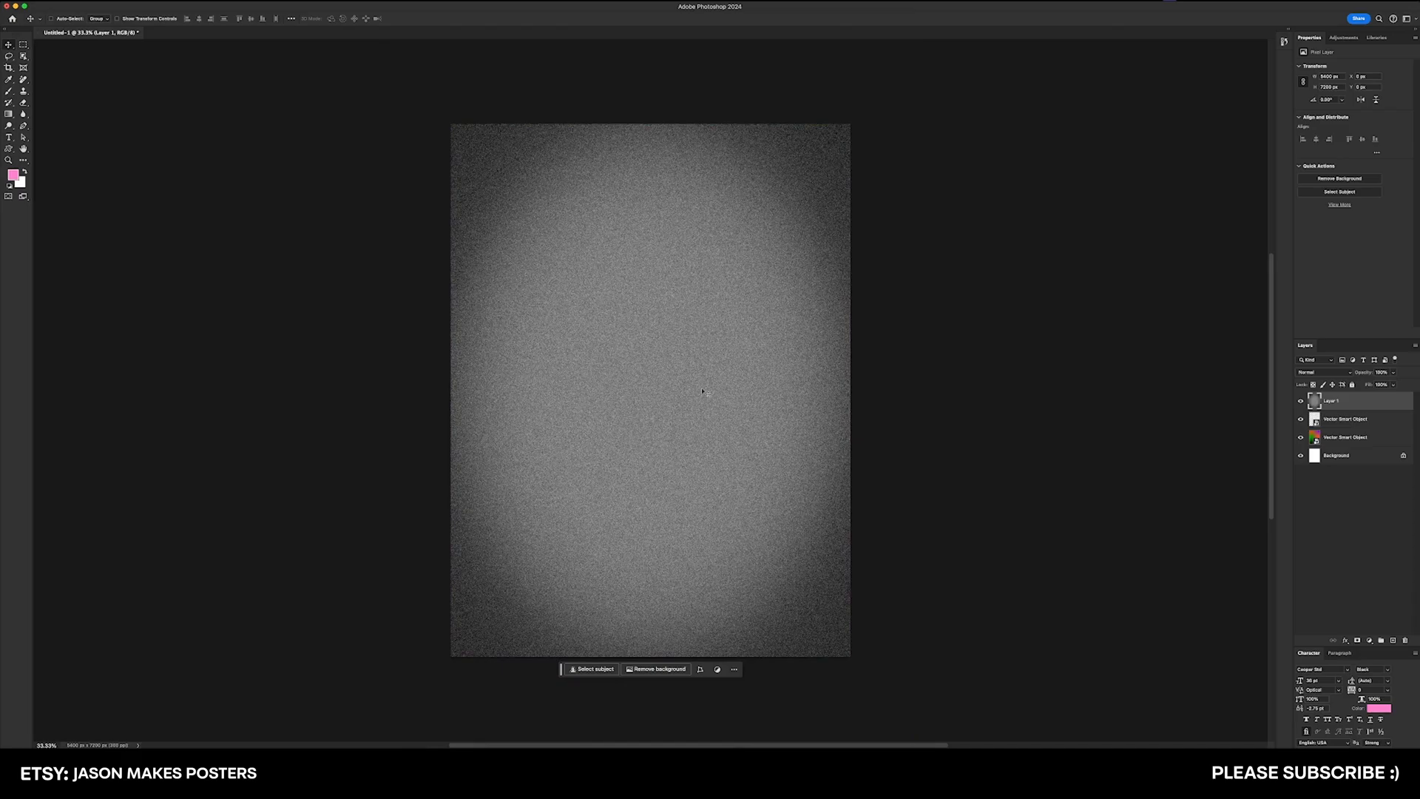
{"action": "mouse_move", "coordinate": [692, 336]}
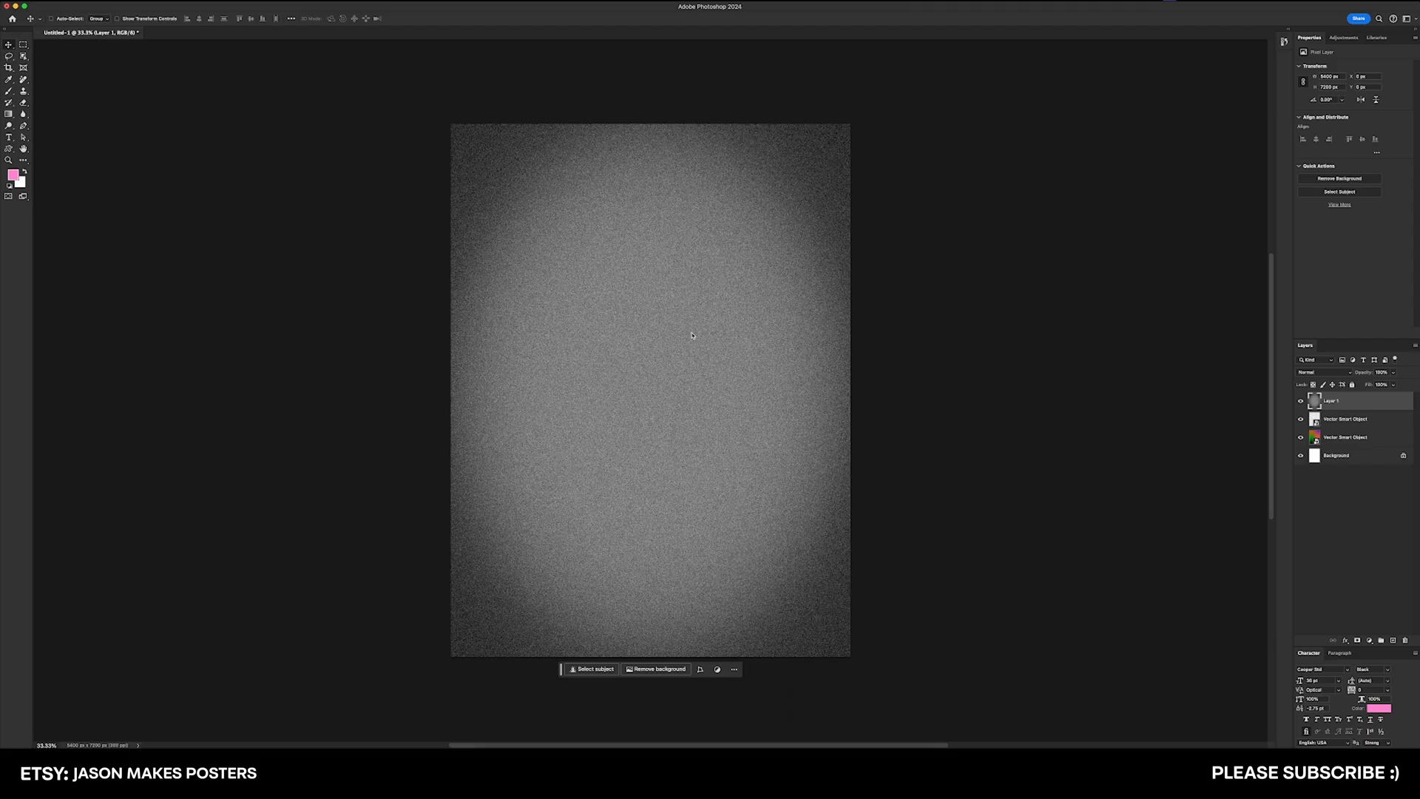
{"action": "mouse_move", "coordinate": [1320, 377]}
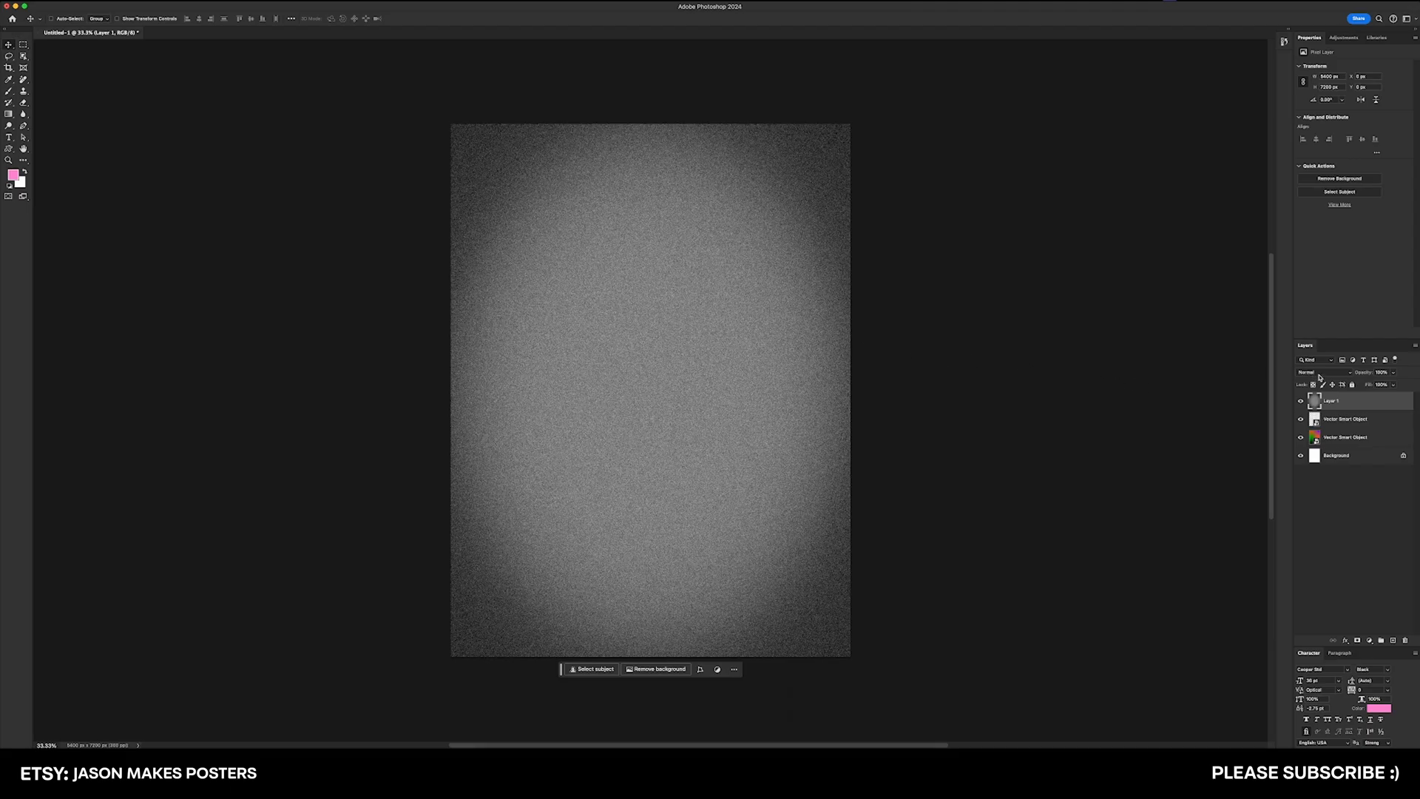
- Set the grain layer to Overlay so the poster turns gritty, then select the text layer
{"action": "left_click", "coordinate": [1318, 372]}
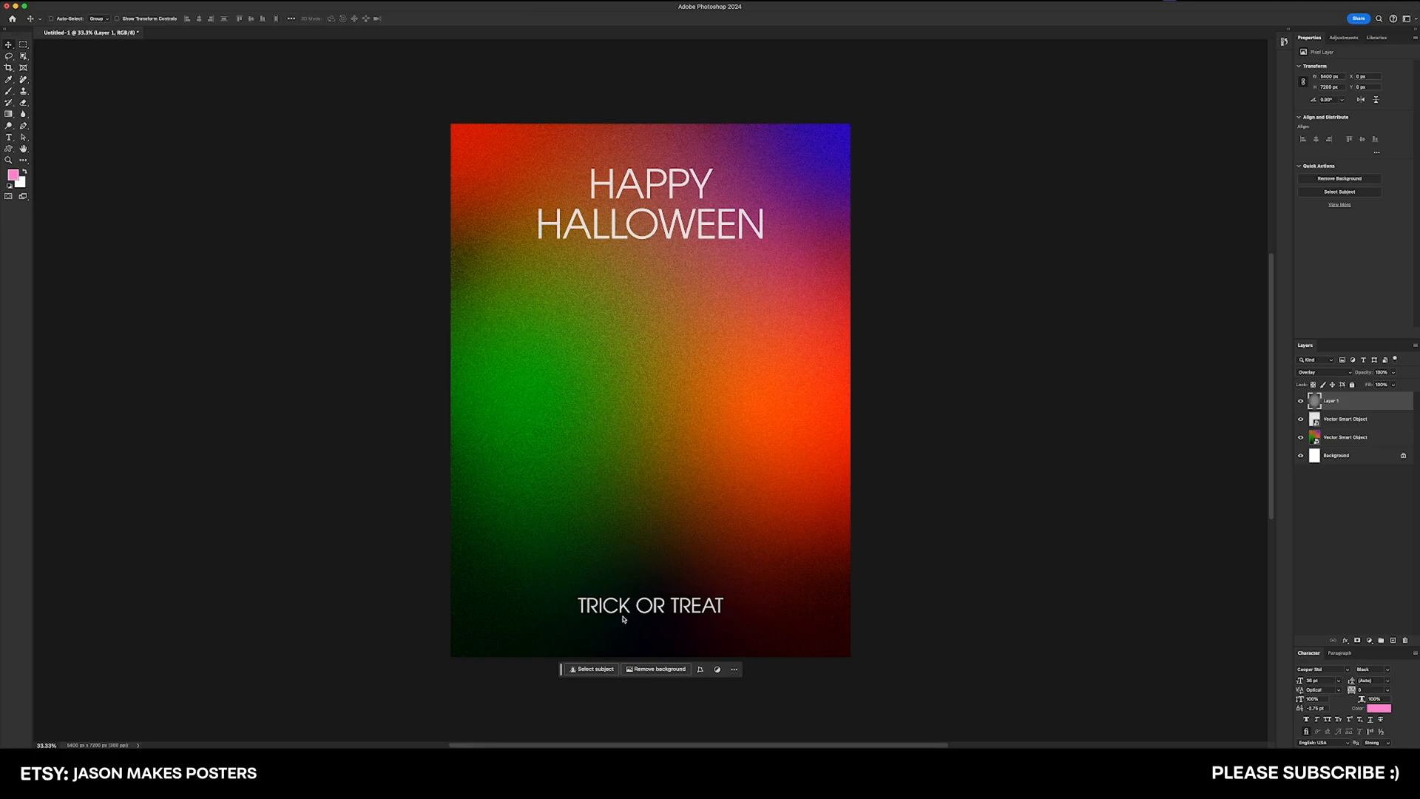
{"action": "mouse_move", "coordinate": [667, 490]}
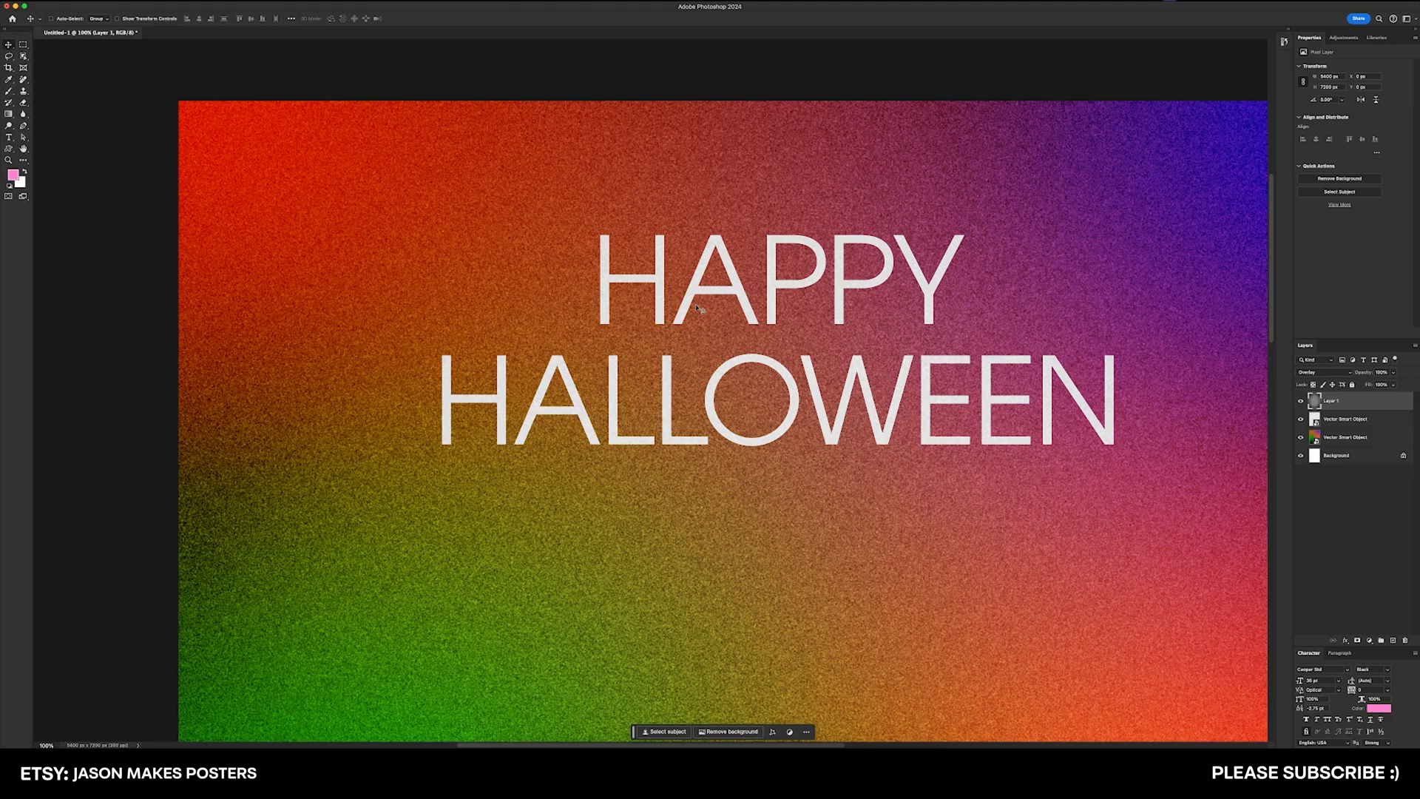
{"action": "left_click", "coordinate": [1345, 419]}
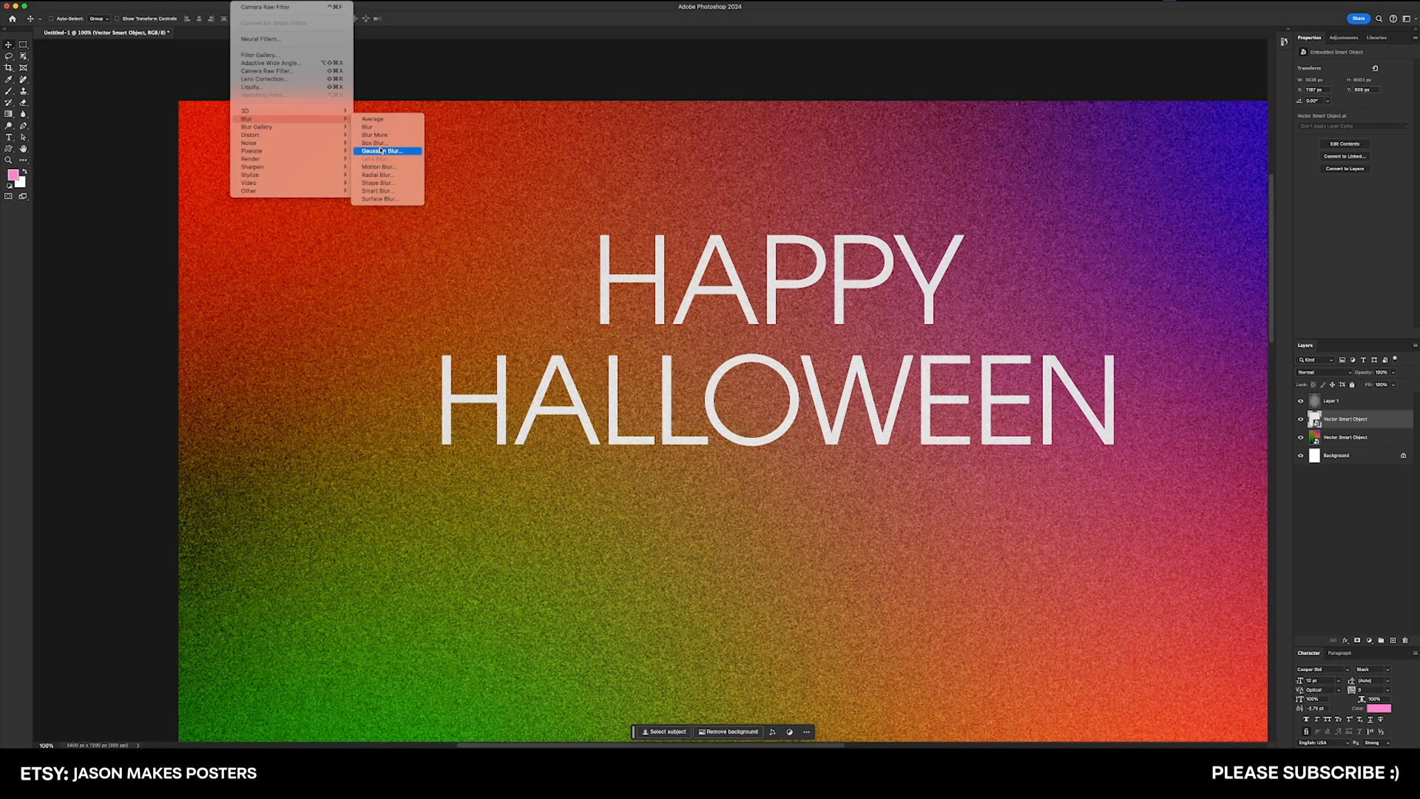
- Apply a small-radius Gaussian Blur smart filter to the white text smart object
{"action": "left_click", "coordinate": [385, 151]}
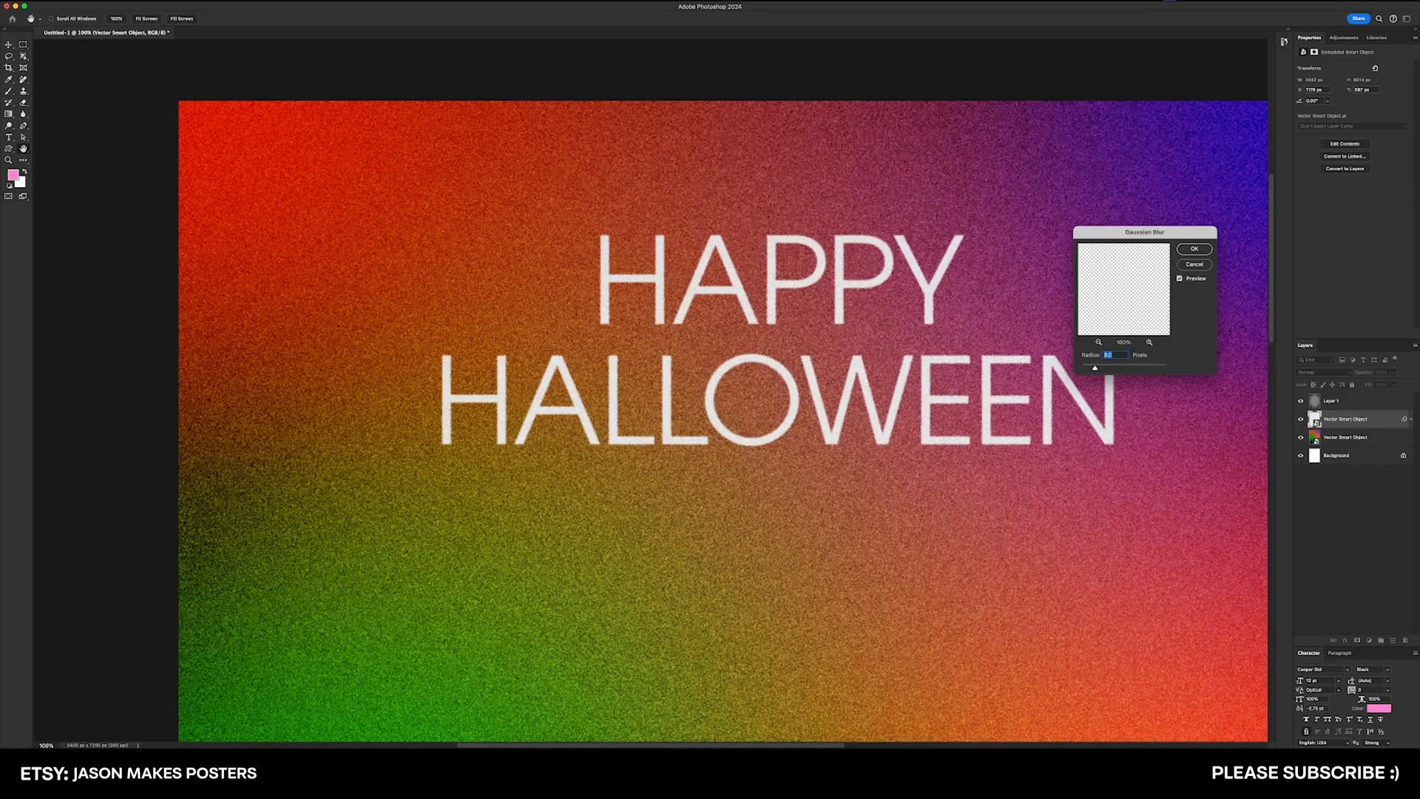
{"action": "left_click", "coordinate": [1194, 248]}
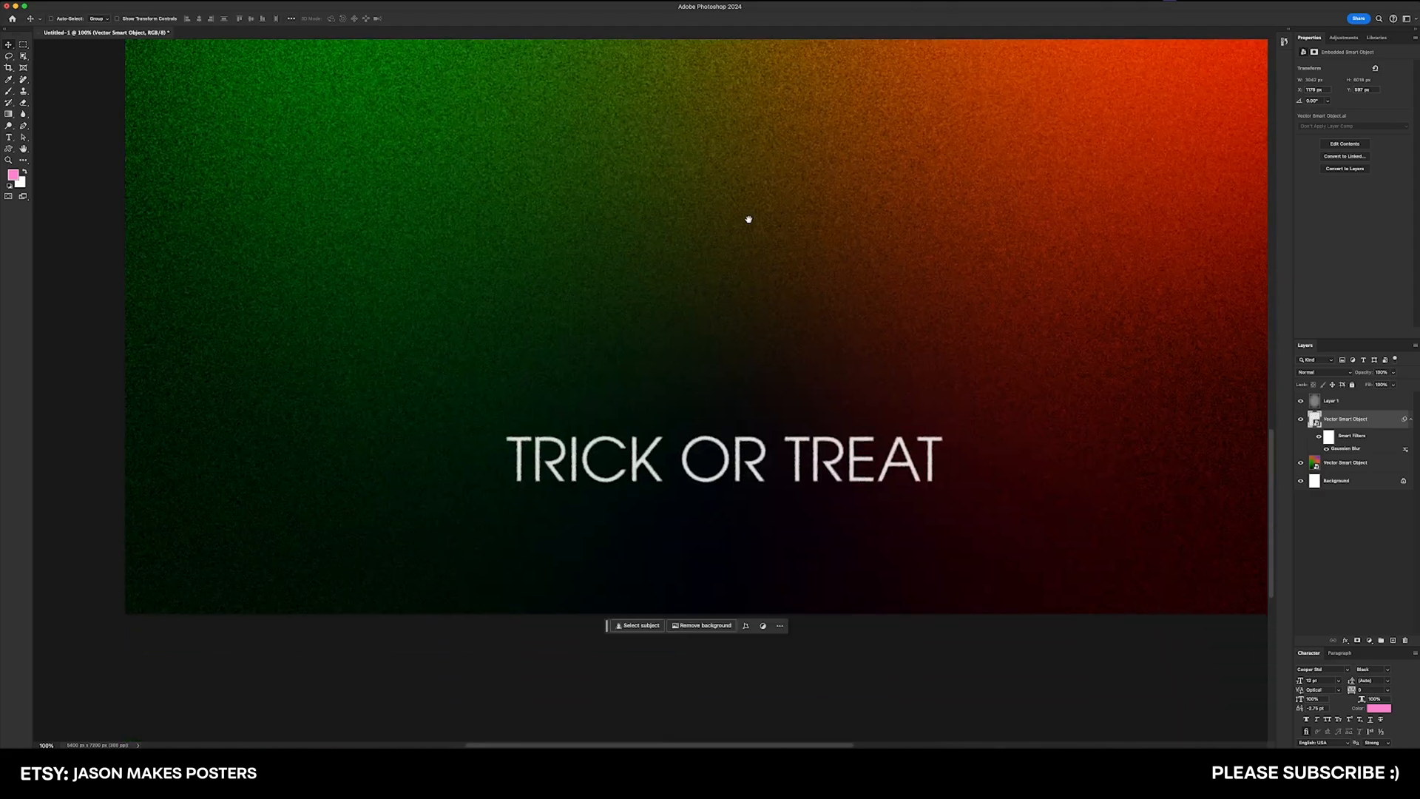
{"action": "mouse_move", "coordinate": [877, 519]}
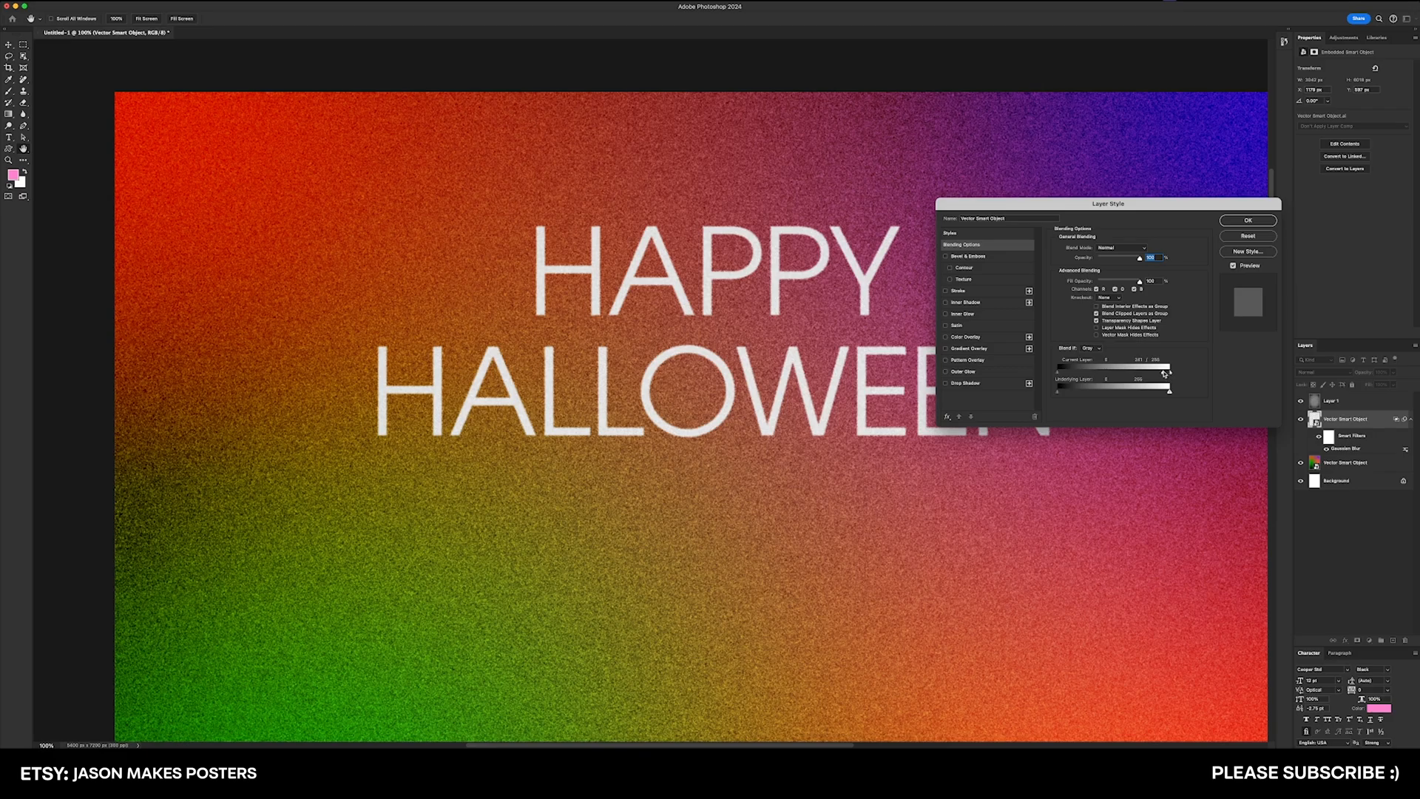
- Adjust the Blend If sliders so the HAPPY HALLOWEEN text fades partly into the grainy gradient
{"action": "left_click_drag", "start_coordinate": [1169, 369], "coordinate": [1152, 370]}
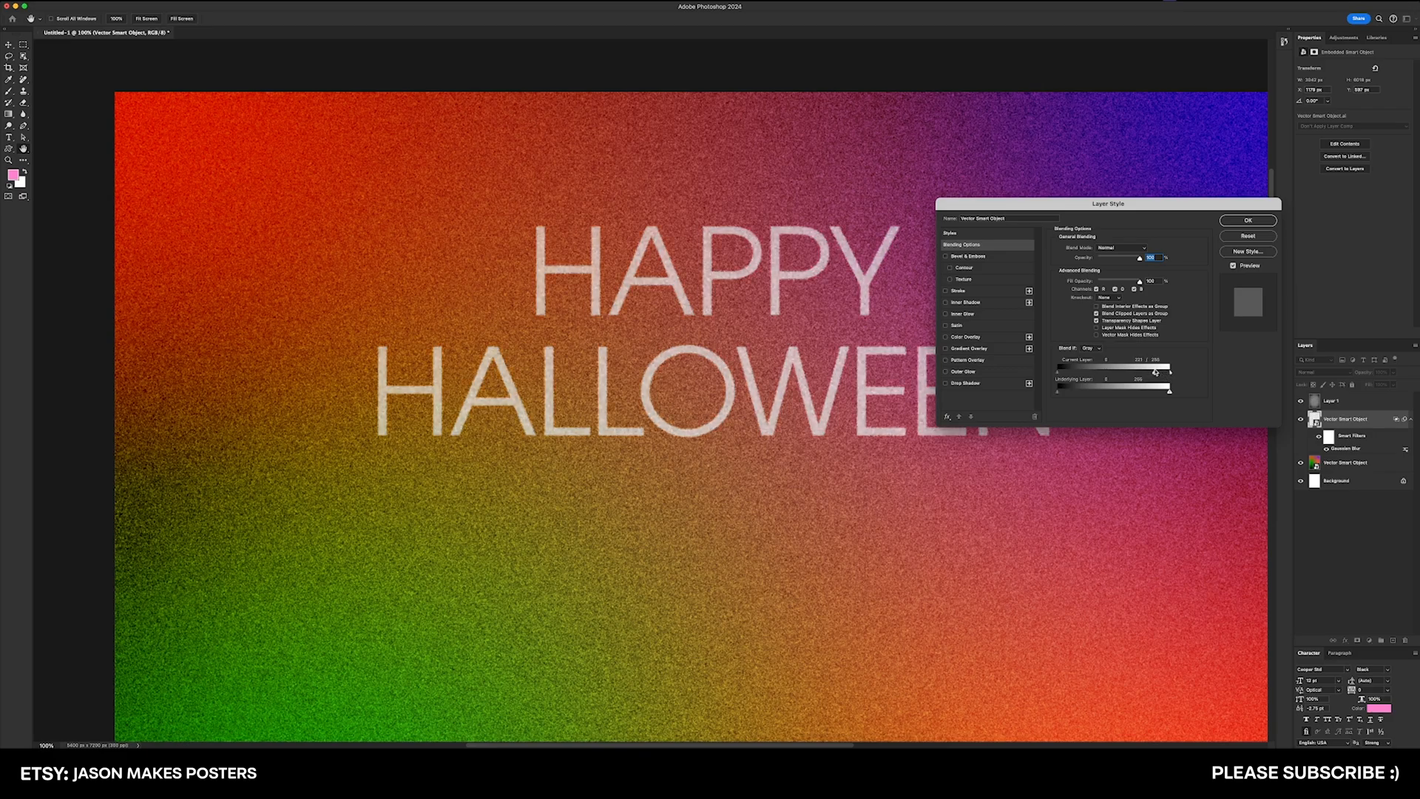
{"action": "left_click_drag", "start_coordinate": [1169, 371], "coordinate": [1144, 371]}
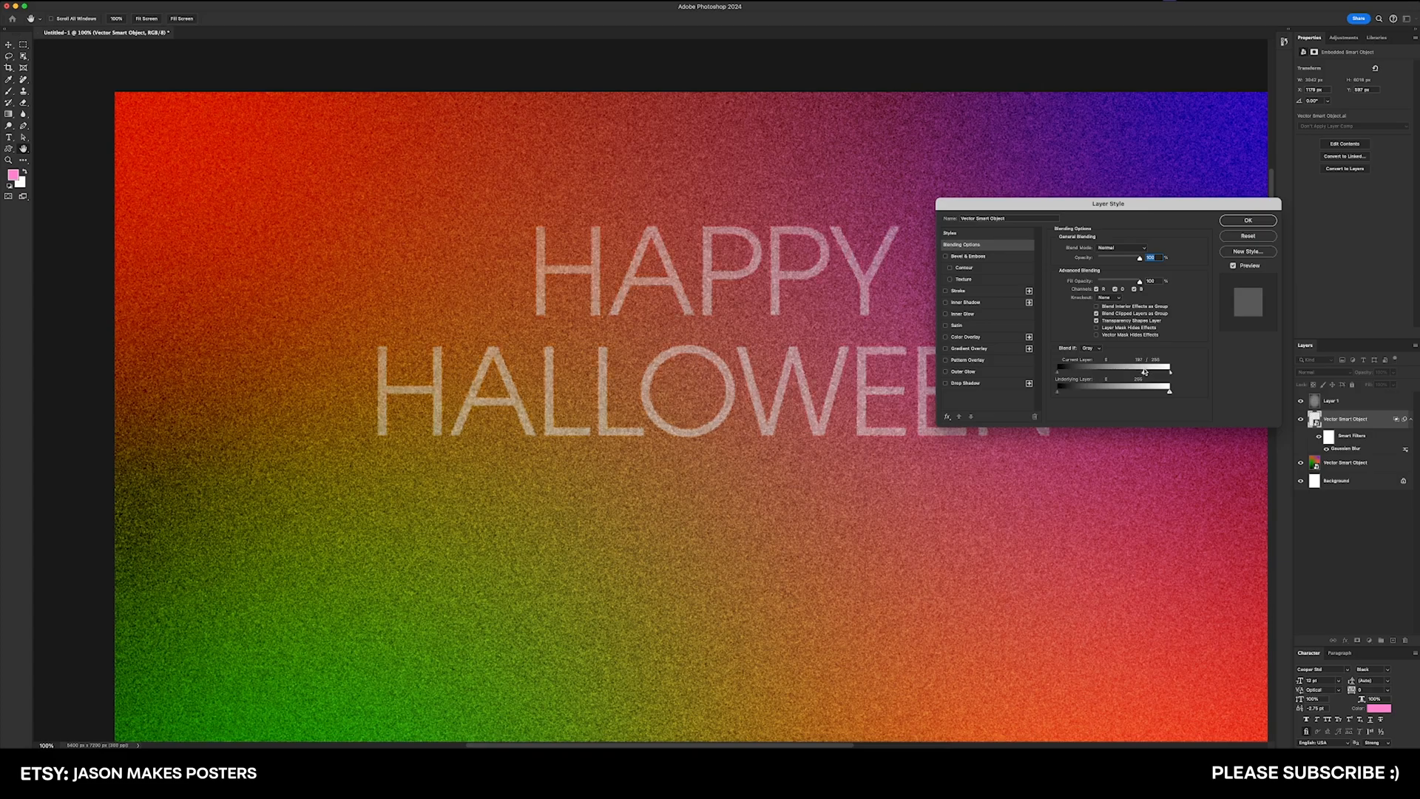
{"action": "left_click_drag", "start_coordinate": [1163, 370], "coordinate": [1141, 370]}
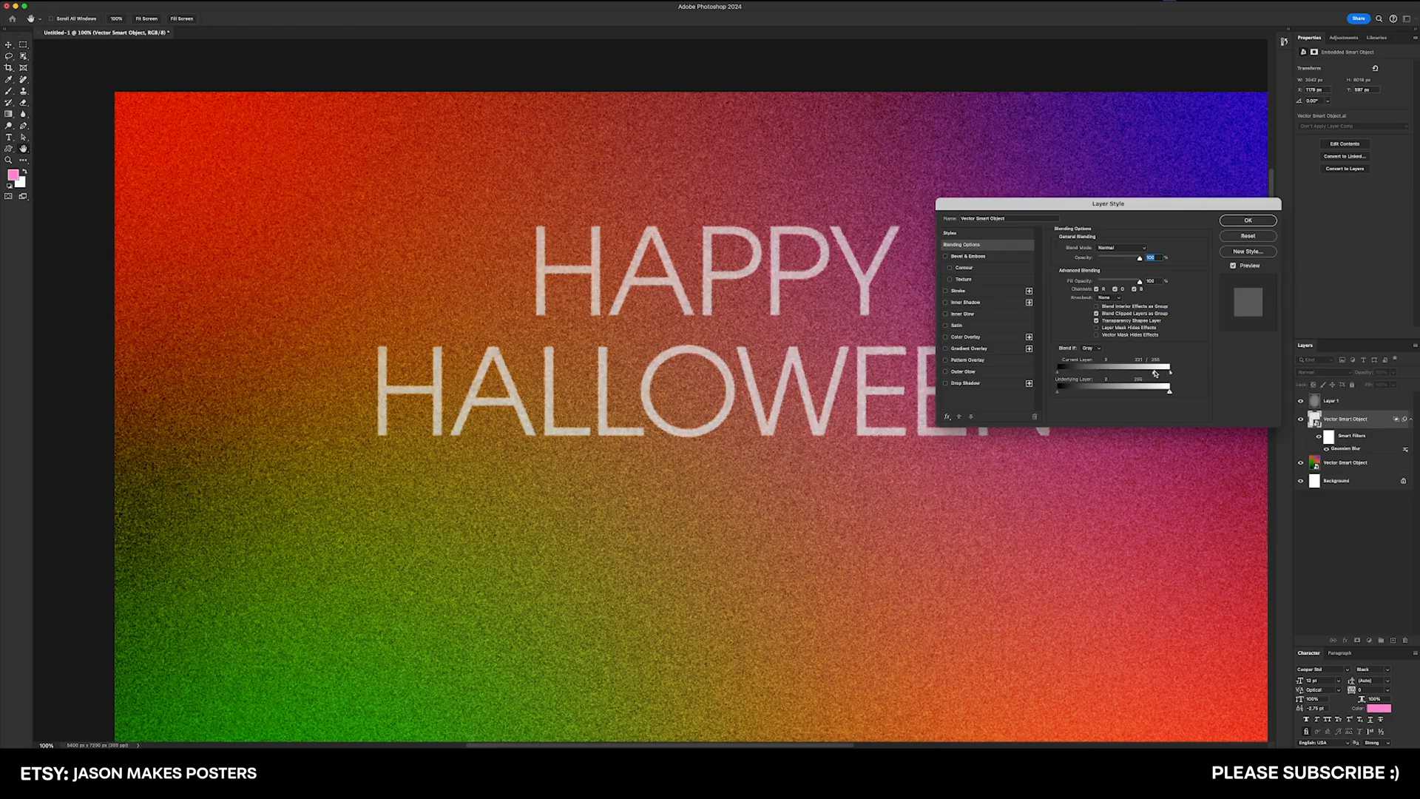
{"action": "left_click", "coordinate": [1247, 220]}
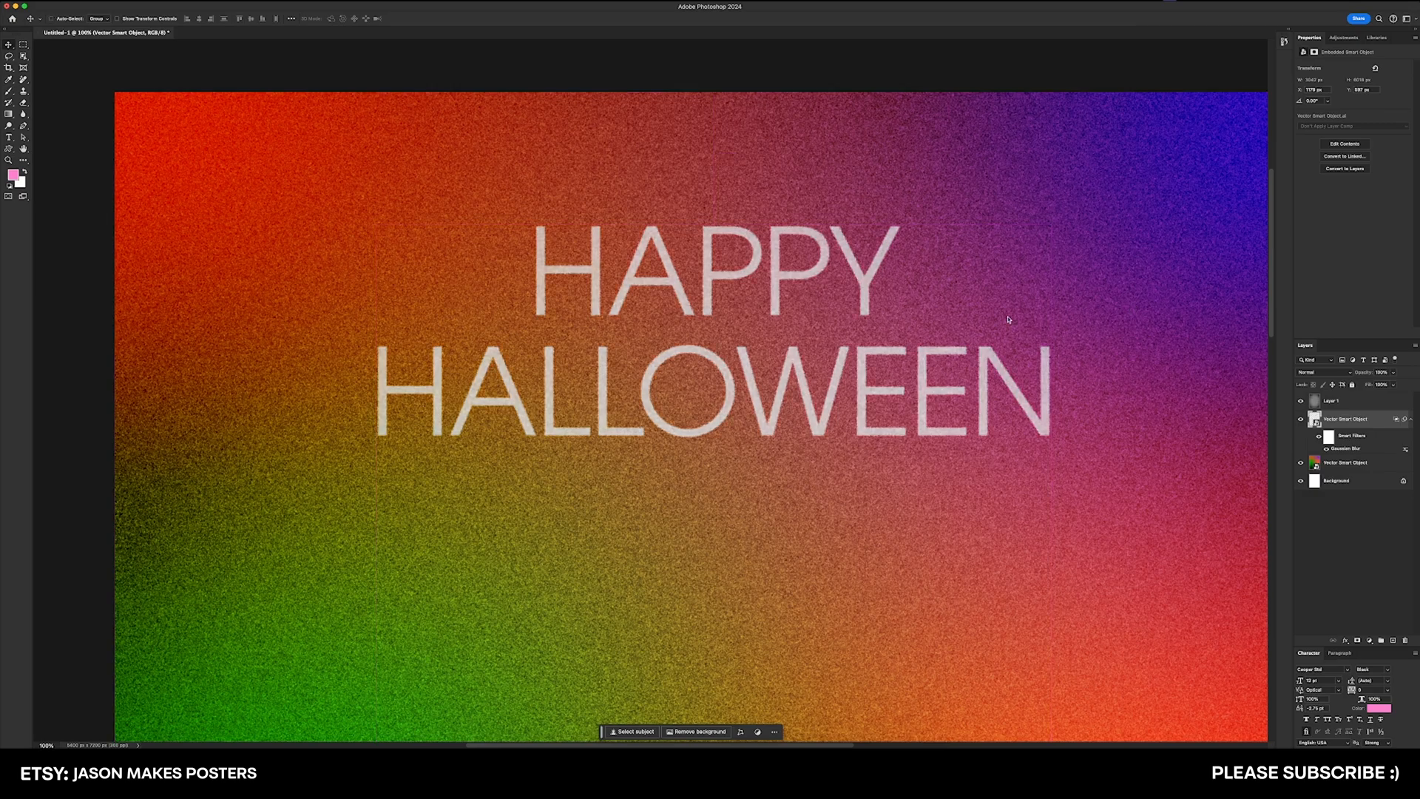
{"action": "mouse_move", "coordinate": [1125, 306]}
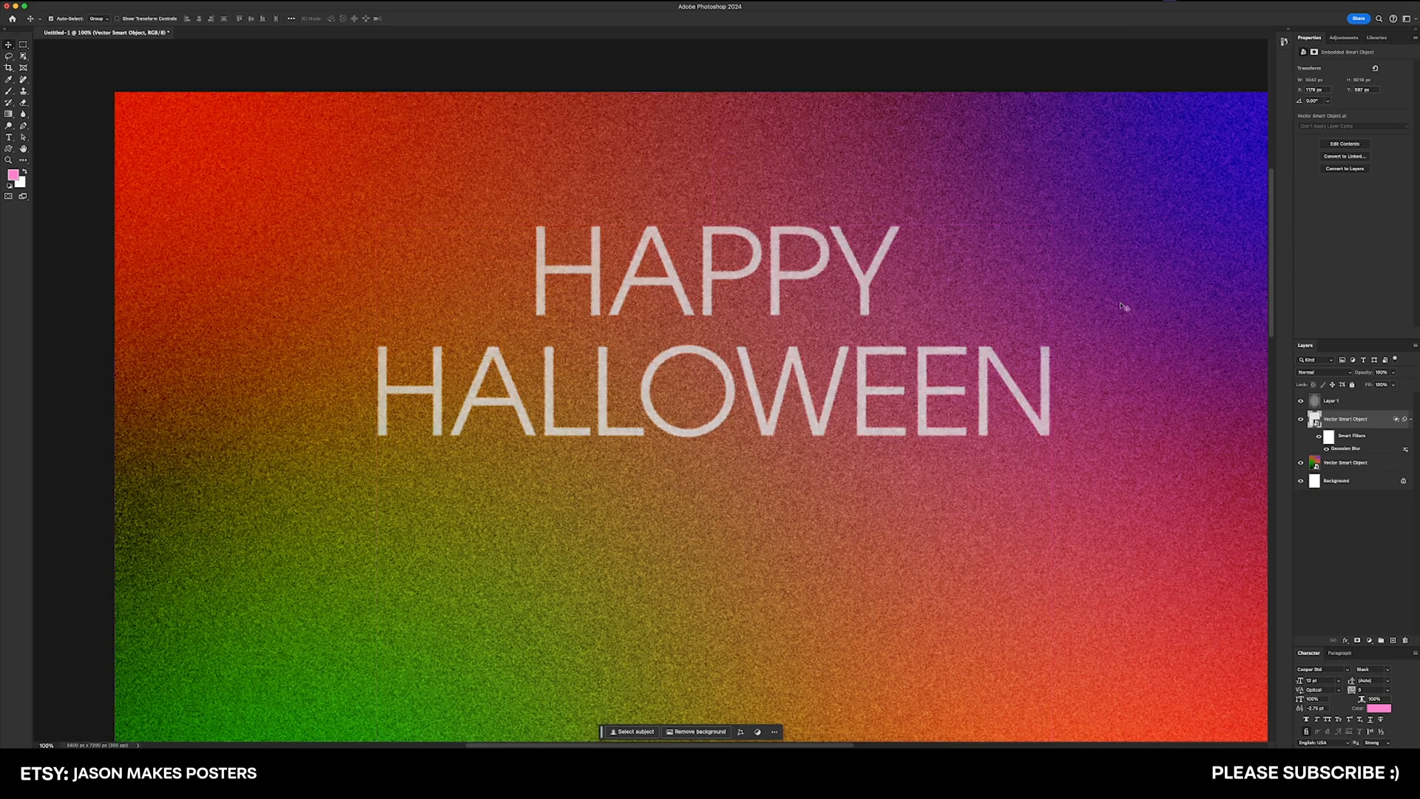